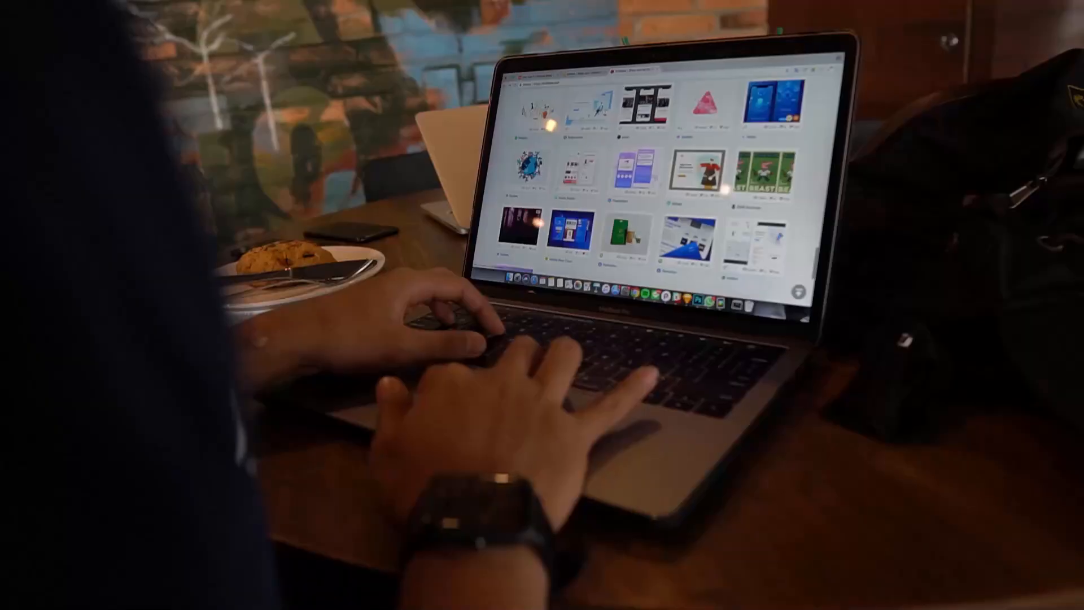
Launch Brave and load shopify.com from the address bar suggestion
{"action": "scroll", "scroll_direction": "down", "scroll_amount": 3}
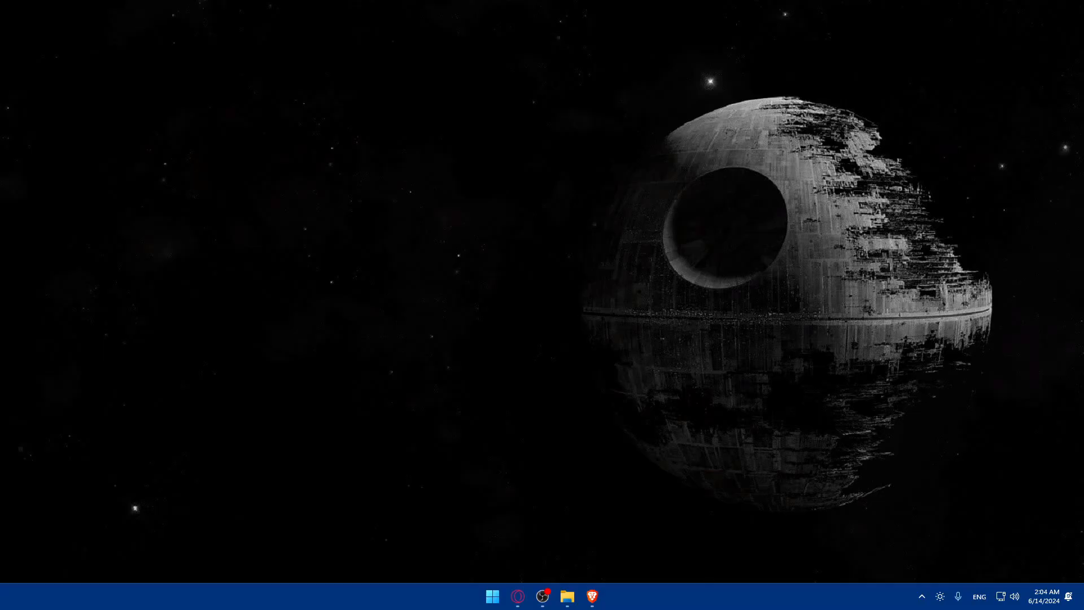
{"action": "left_click", "coordinate": [591, 594]}
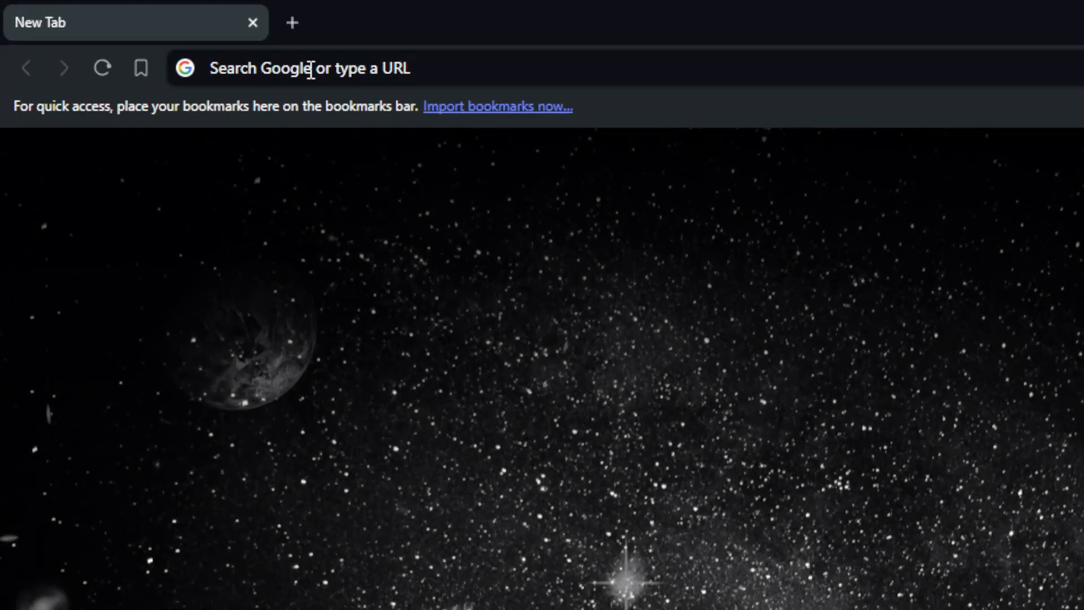
{"action": "type", "text": "shopify.com"}
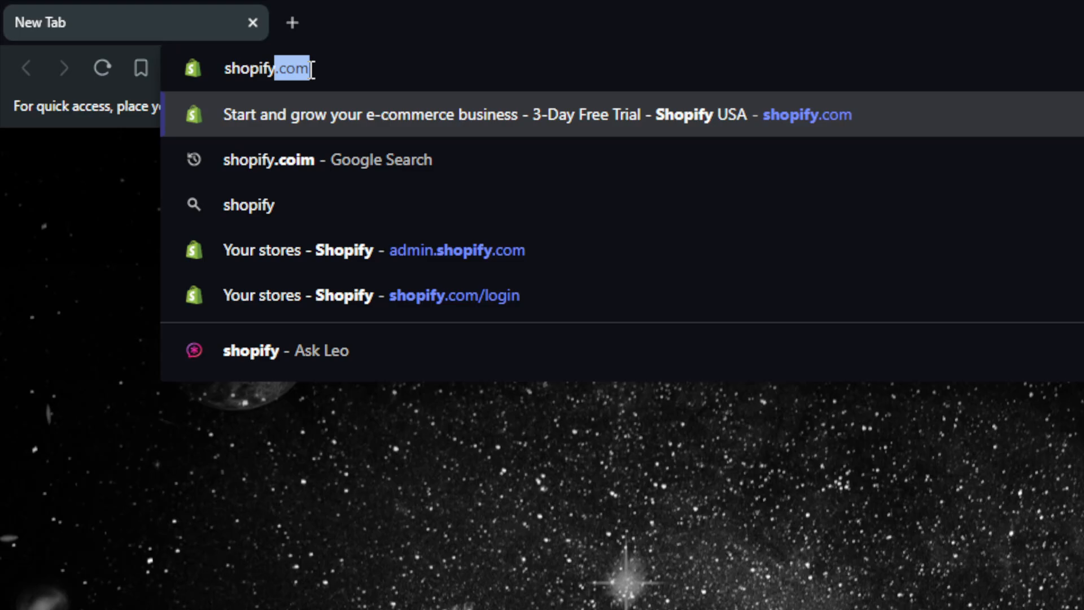
{"action": "left_click", "coordinate": [415, 114]}
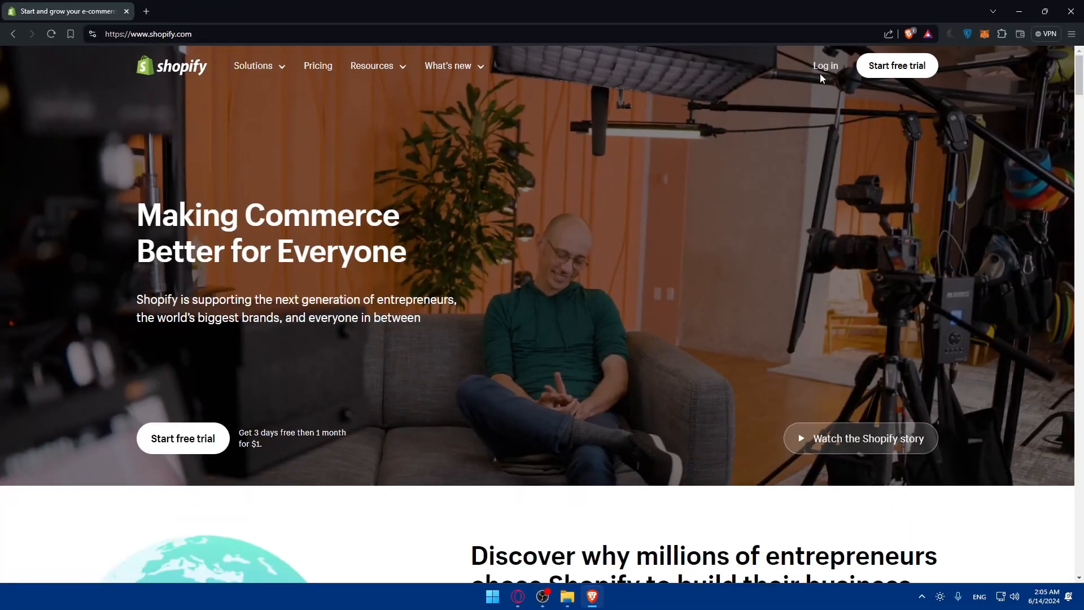
{"action": "mouse_move", "coordinate": [896, 65]}
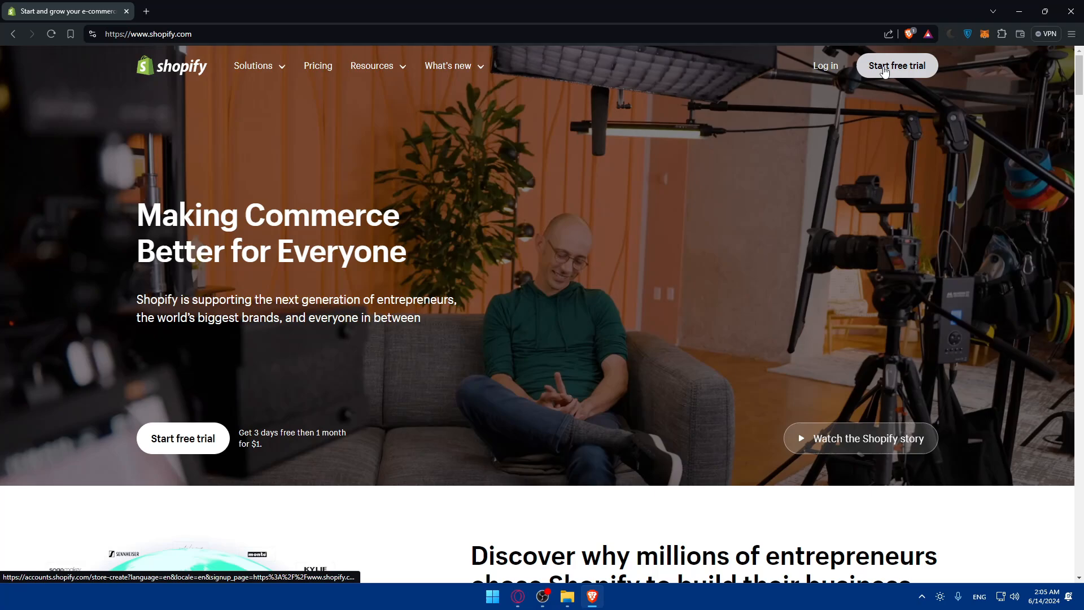
Start a Shopify free trial to create the My Store admin
{"action": "left_click", "coordinate": [896, 65]}
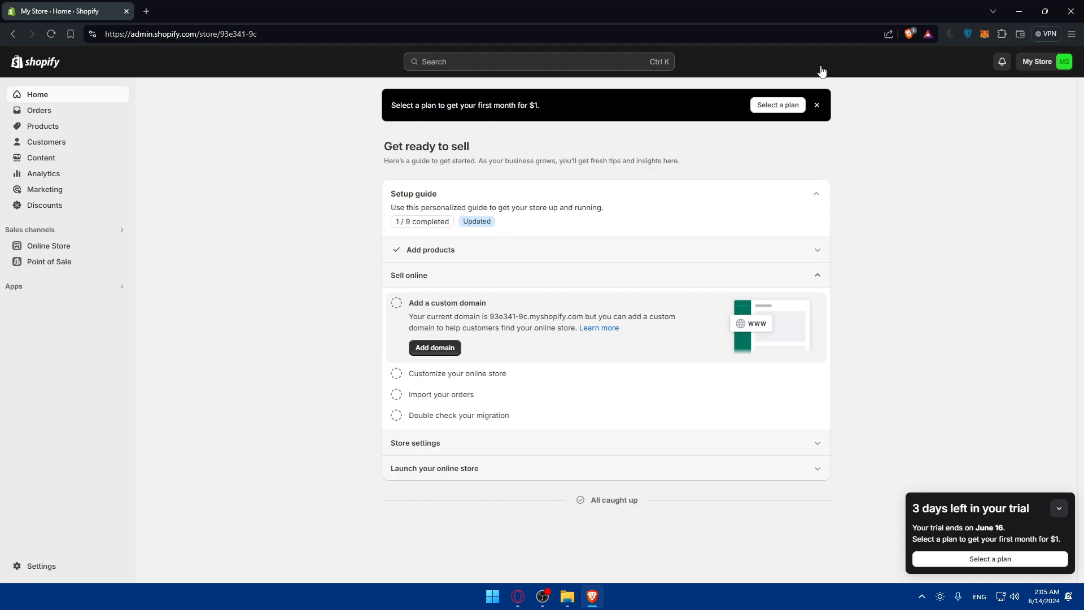
{"action": "mouse_move", "coordinate": [818, 81]}
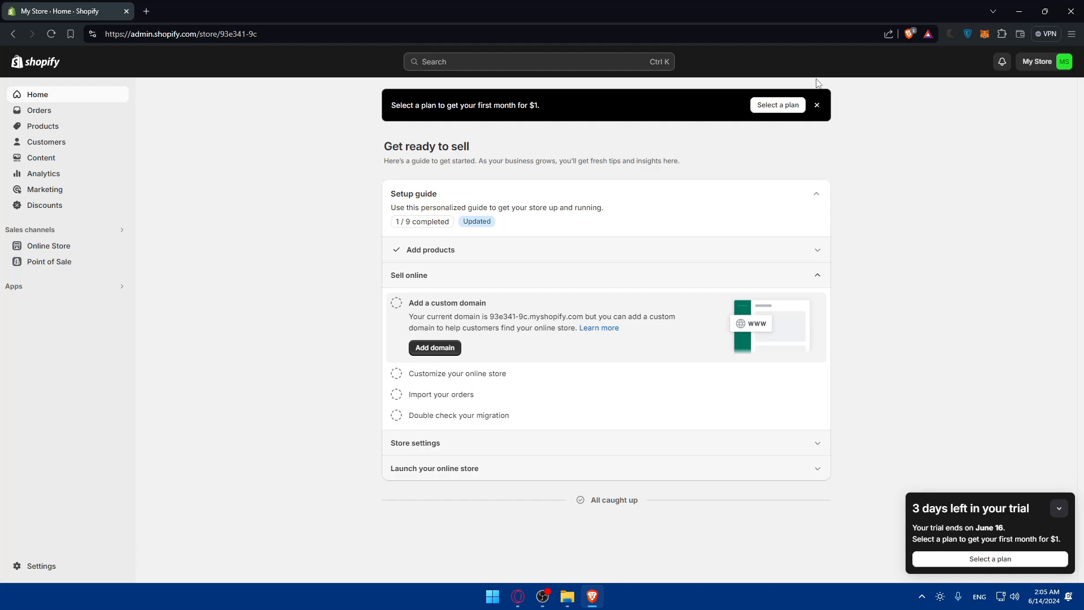
{"action": "mouse_move", "coordinate": [628, 138]}
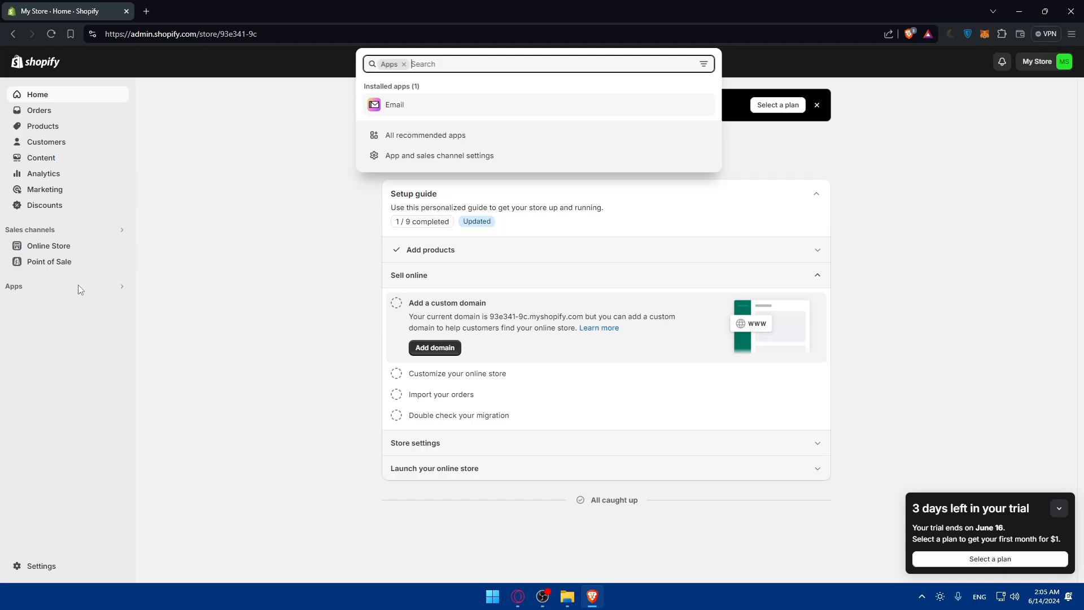
{"action": "mouse_move", "coordinate": [421, 136]}
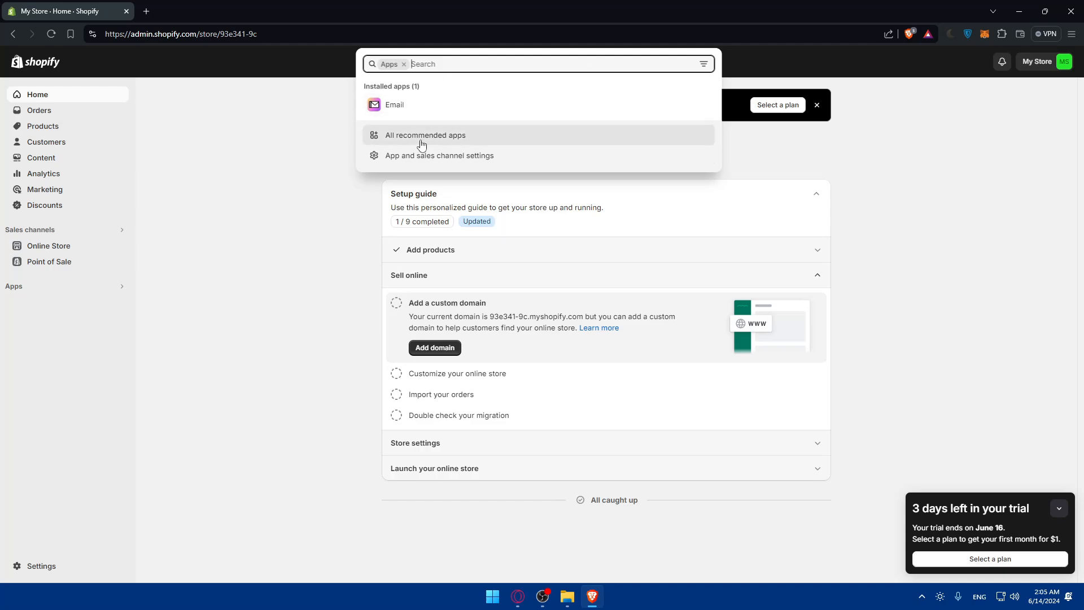
Show all recommended apps and follow the Shopify App Store link
{"action": "left_click", "coordinate": [425, 136]}
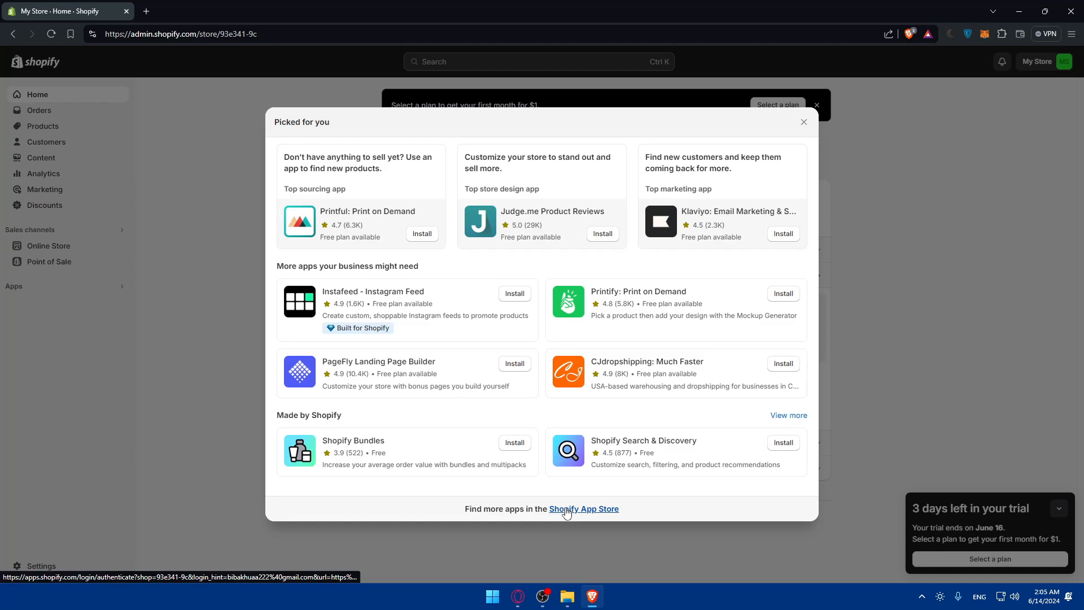
{"action": "left_click", "coordinate": [584, 508]}
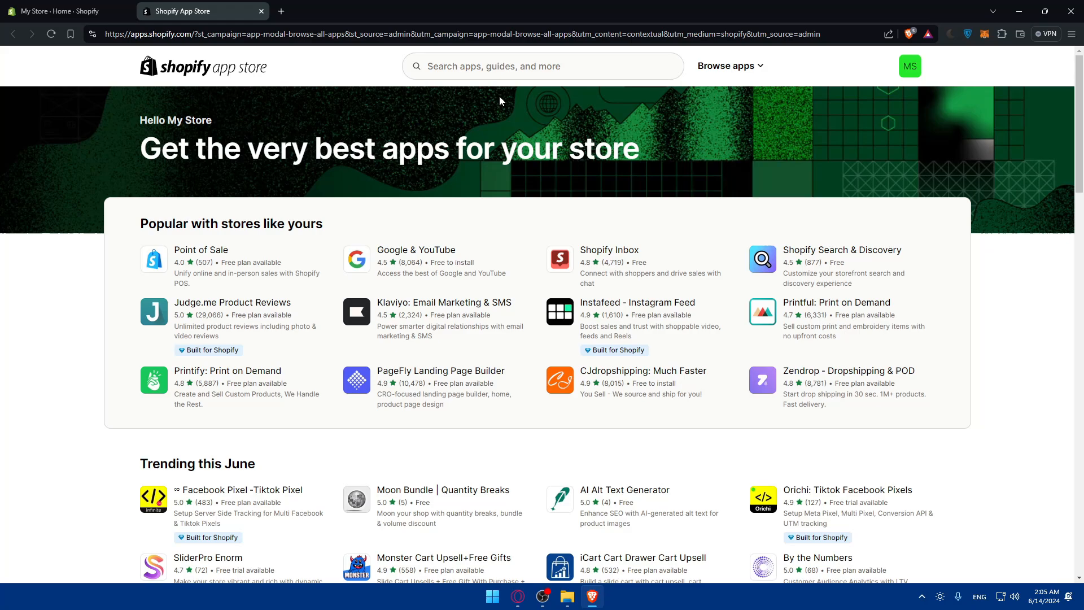
Search the App Store for 'sho' to reach the Shopify Flow listing
{"action": "left_click", "coordinate": [543, 66]}
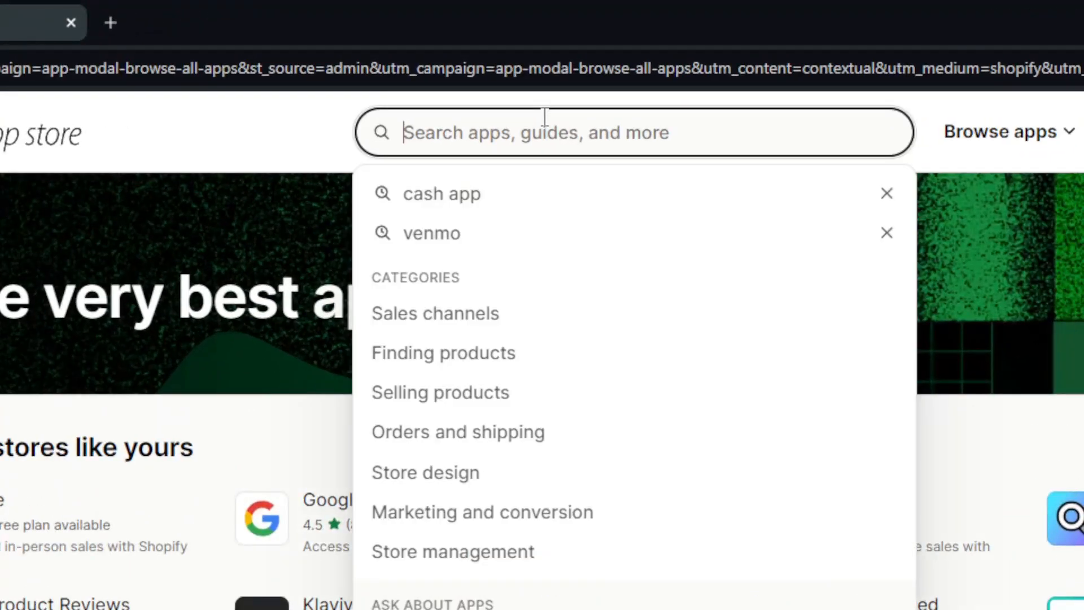
{"action": "type", "text": "sho"}
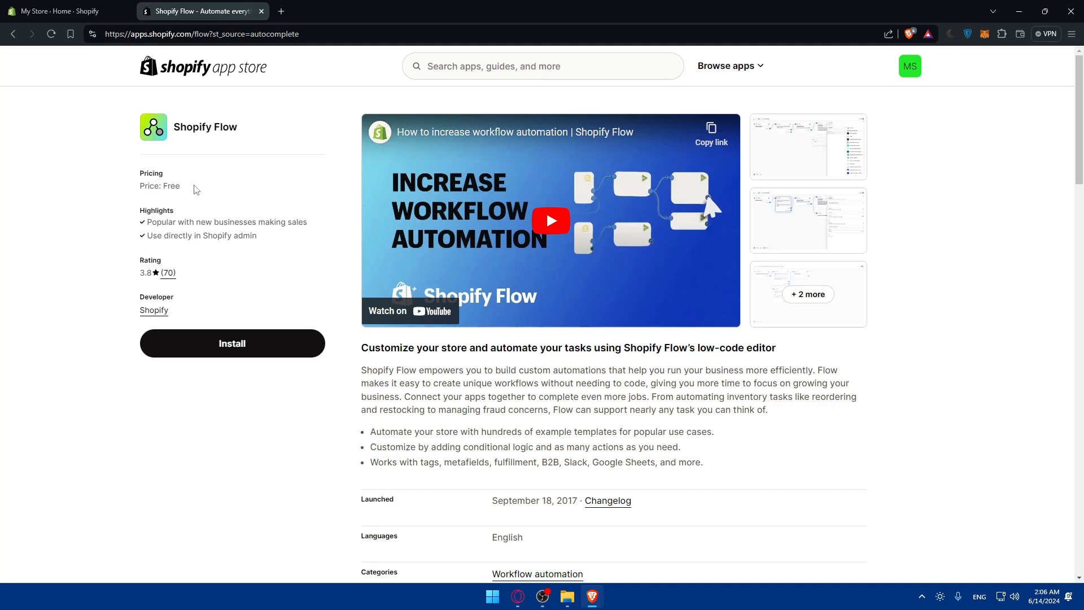
{"action": "mouse_move", "coordinate": [237, 234]}
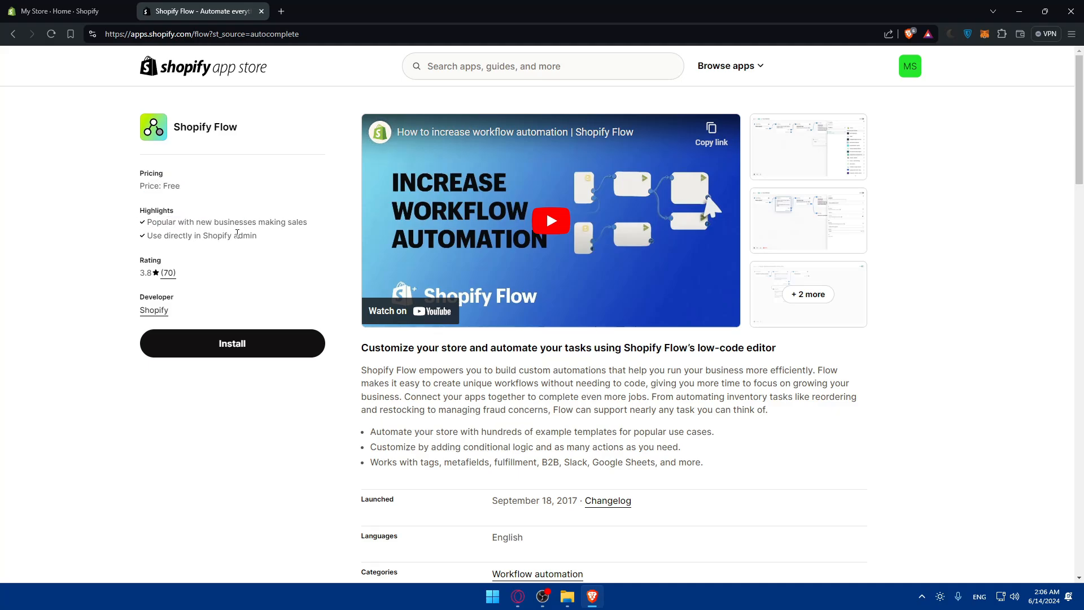
{"action": "mouse_move", "coordinate": [209, 245]}
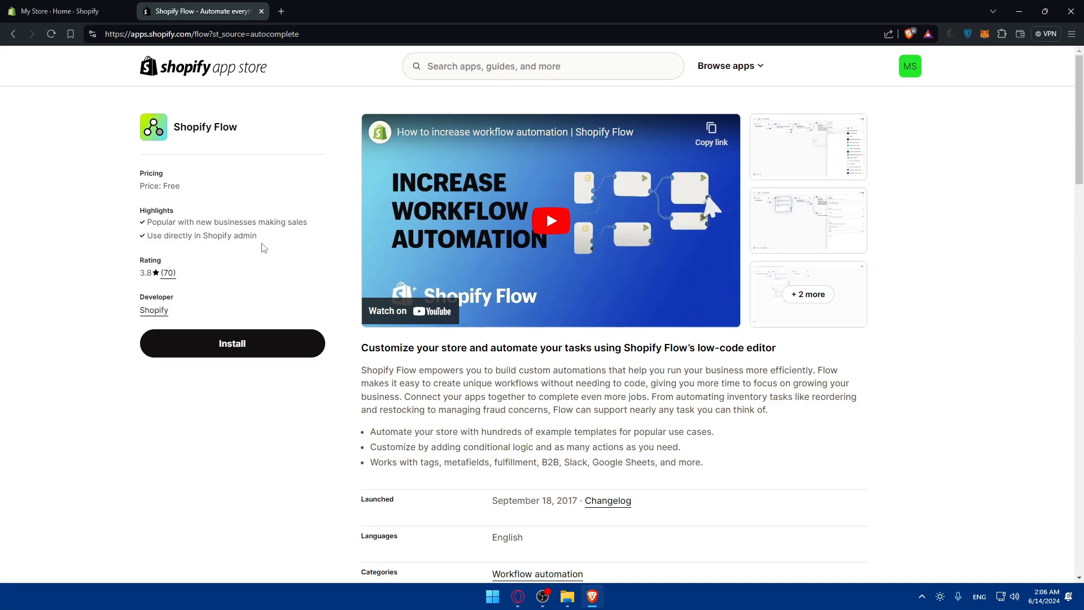
{"action": "mouse_move", "coordinate": [165, 272]}
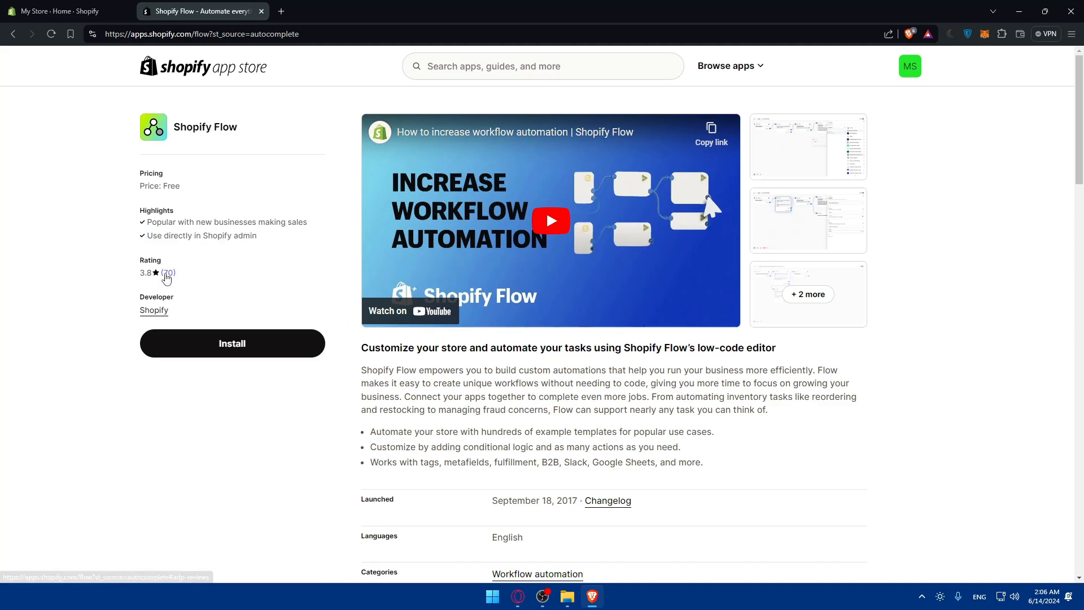
{"action": "left_click", "coordinate": [166, 272]}
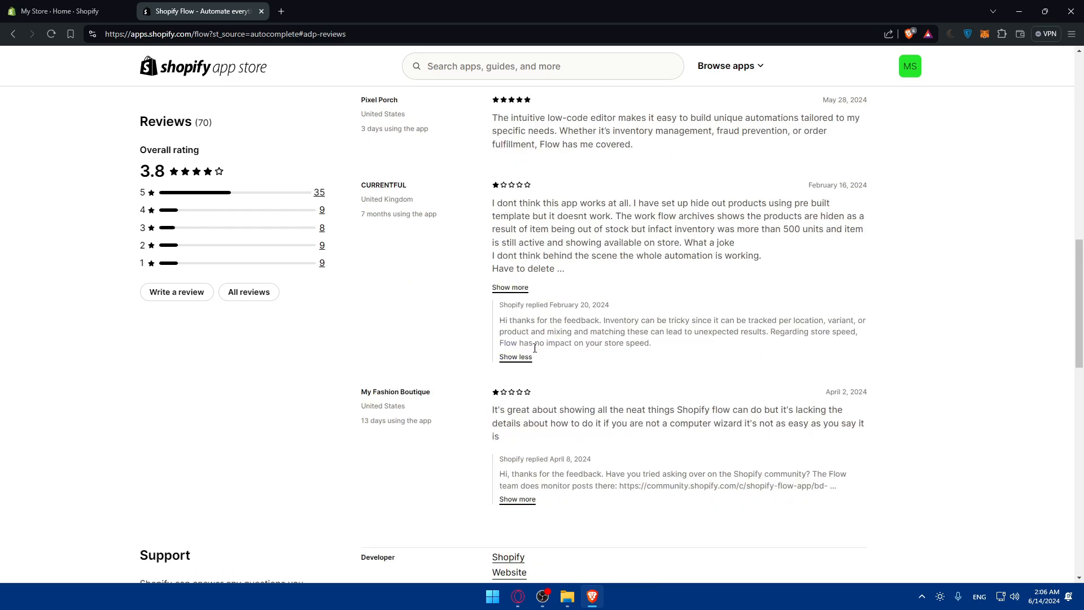
{"action": "scroll", "scroll_direction": "down", "scroll_amount": 3}
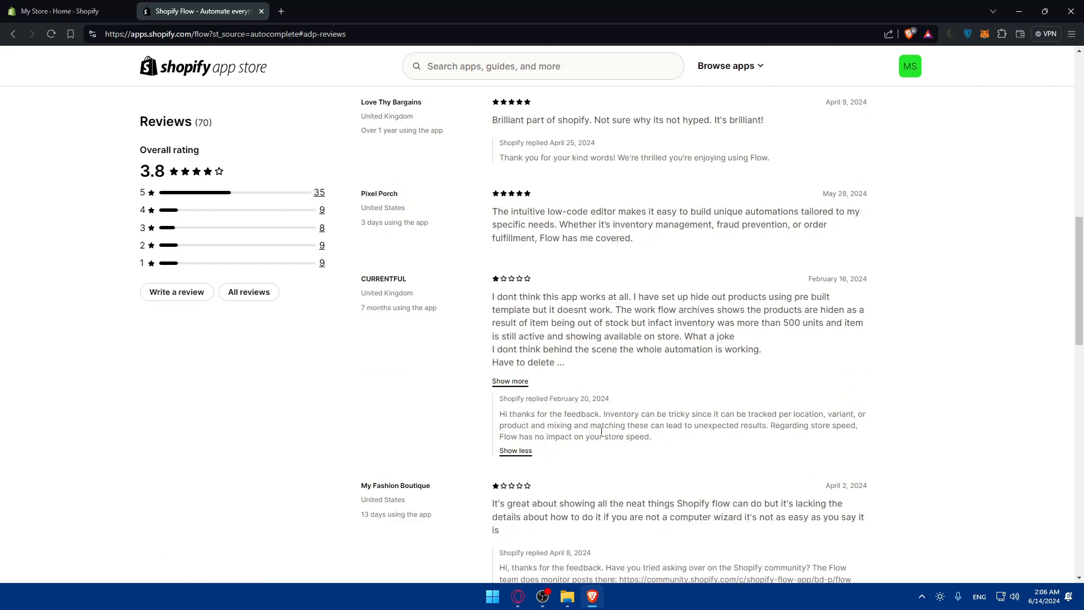
{"action": "scroll", "scroll_direction": "up", "scroll_amount": 3}
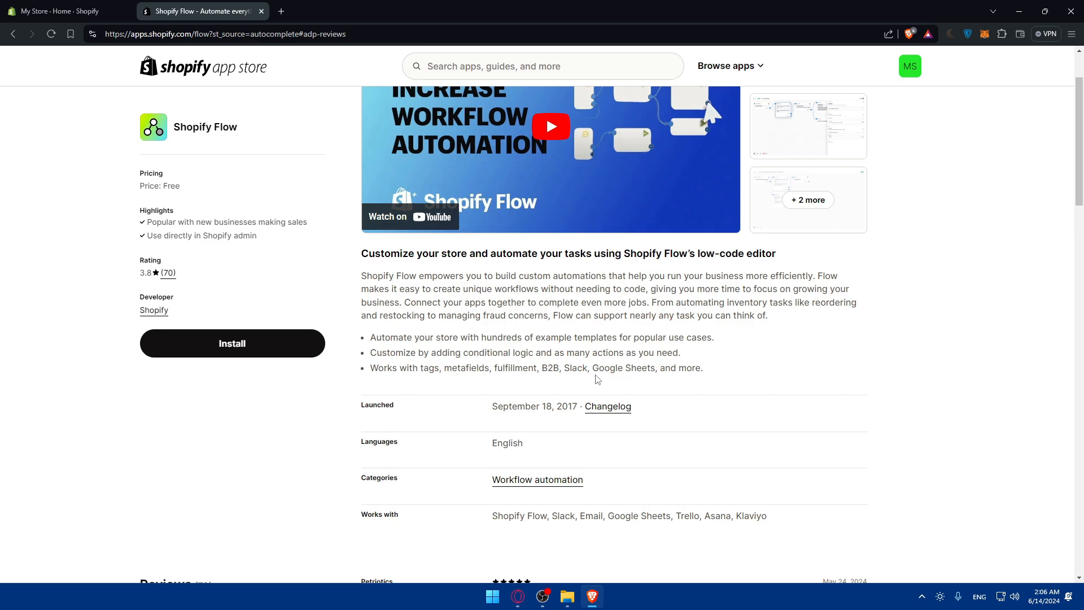
Load the Meet Shopify Flow intro video at the top of the listing
{"action": "left_click", "coordinate": [550, 127]}
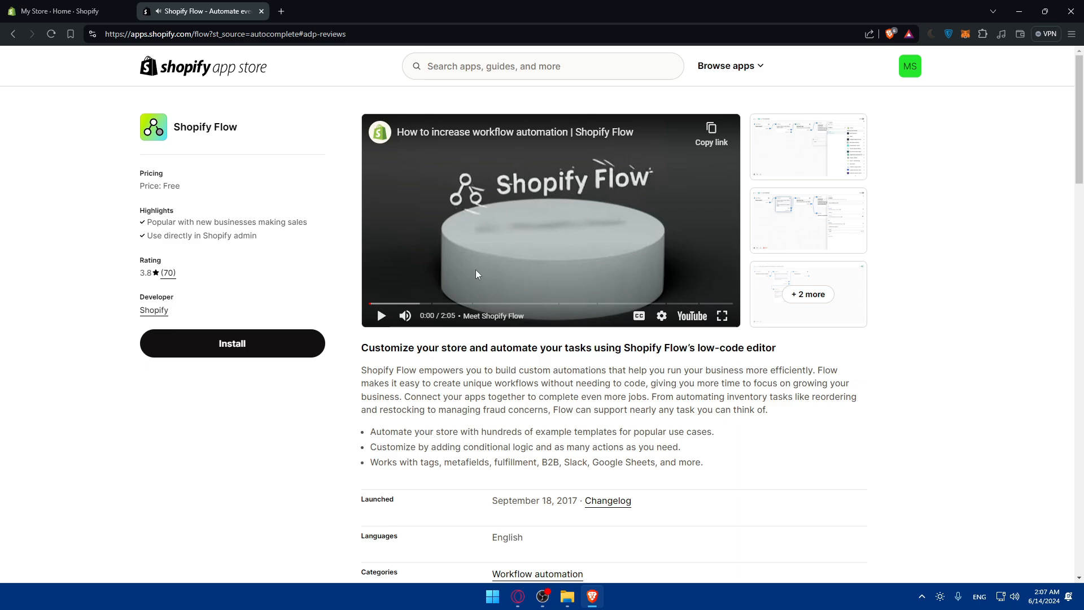
{"action": "mouse_move", "coordinate": [446, 304]}
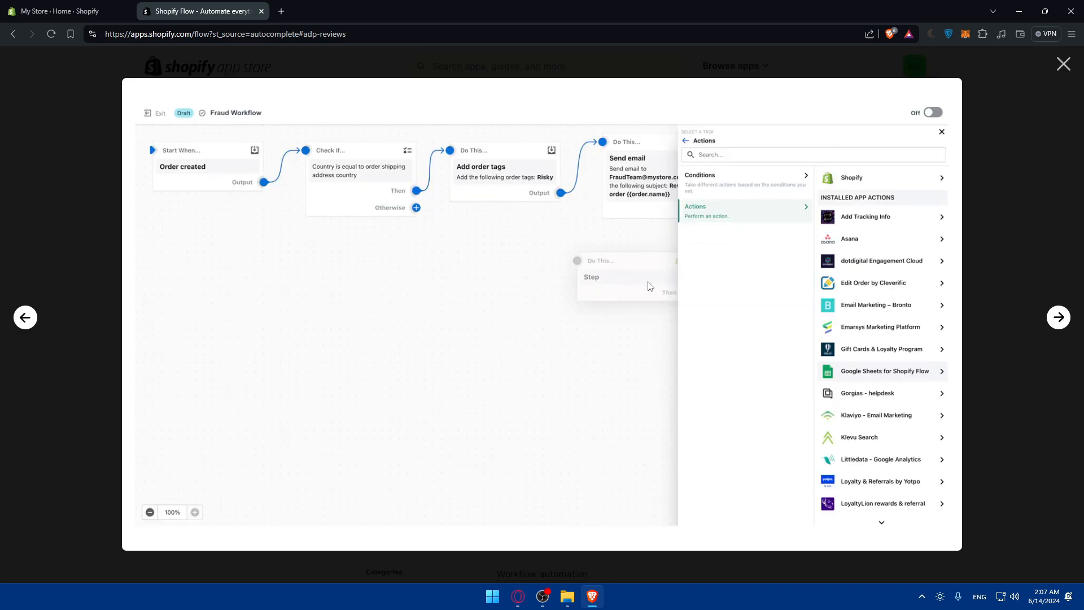
Page through the Flow screenshots to the inventory workflow, then close the lightbox
{"action": "left_click", "coordinate": [360, 150]}
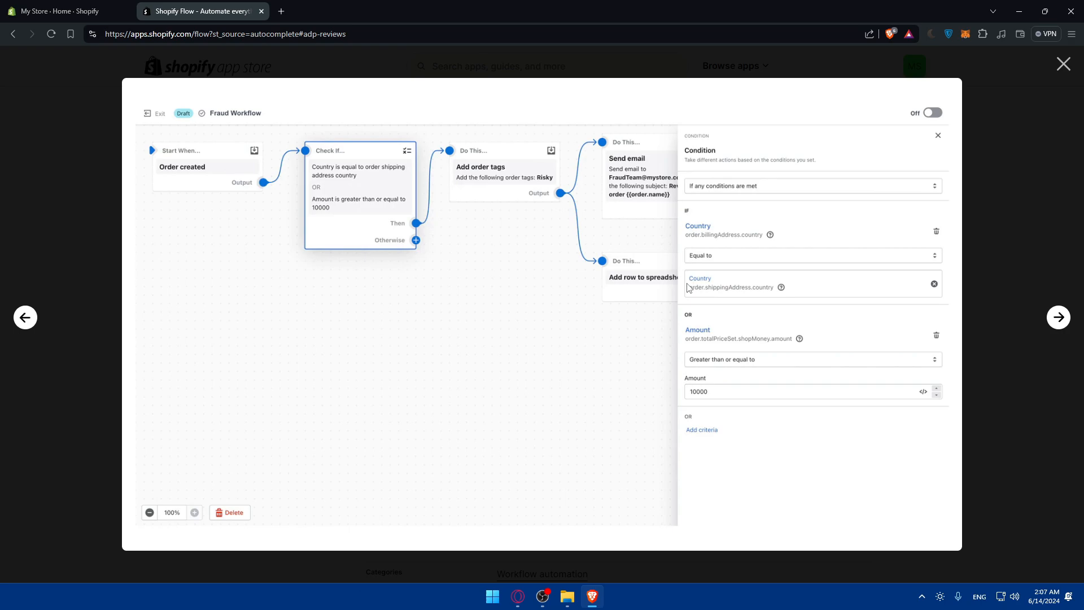
{"action": "left_click", "coordinate": [1057, 317]}
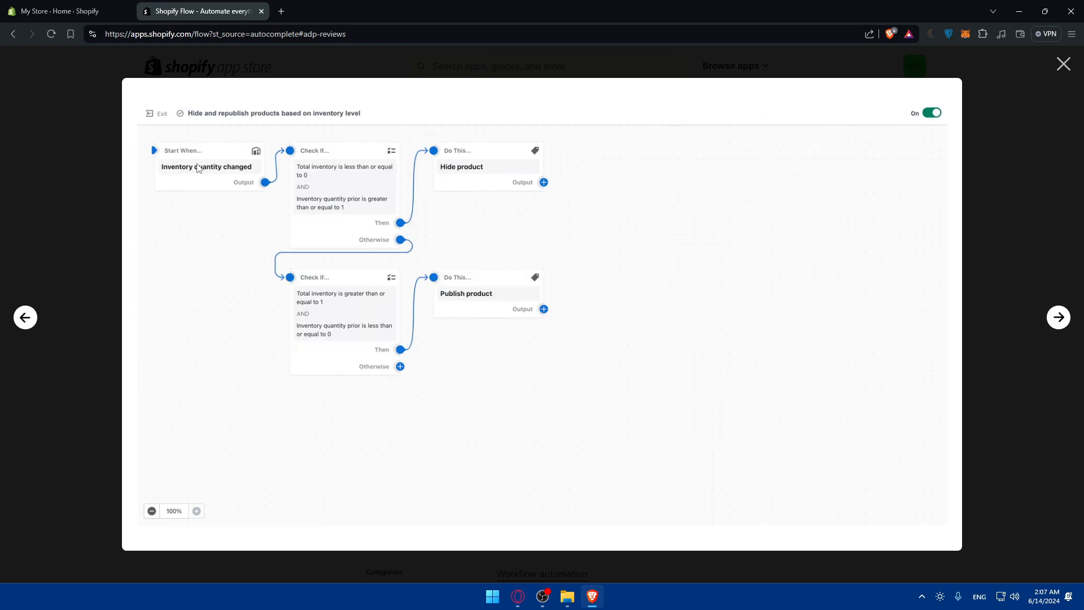
{"action": "mouse_move", "coordinate": [250, 173]}
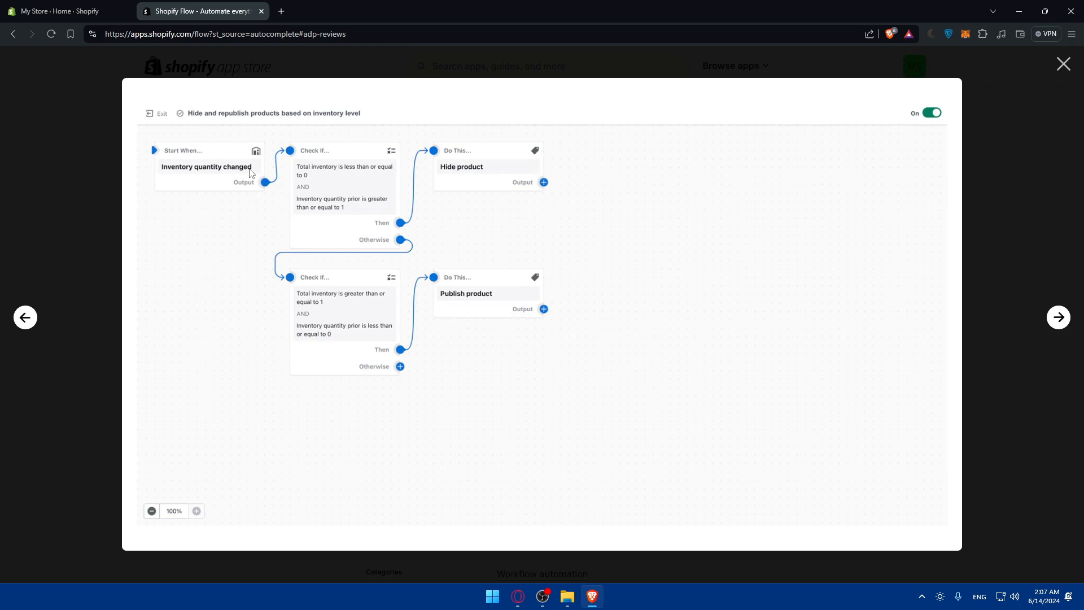
{"action": "mouse_move", "coordinate": [379, 176]}
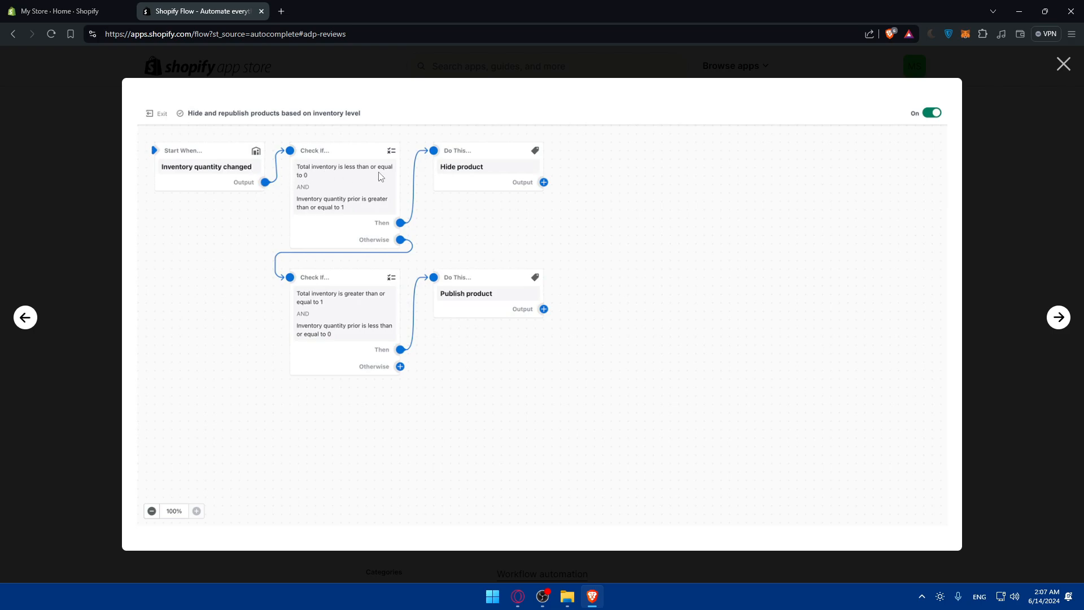
{"action": "mouse_move", "coordinate": [509, 148]}
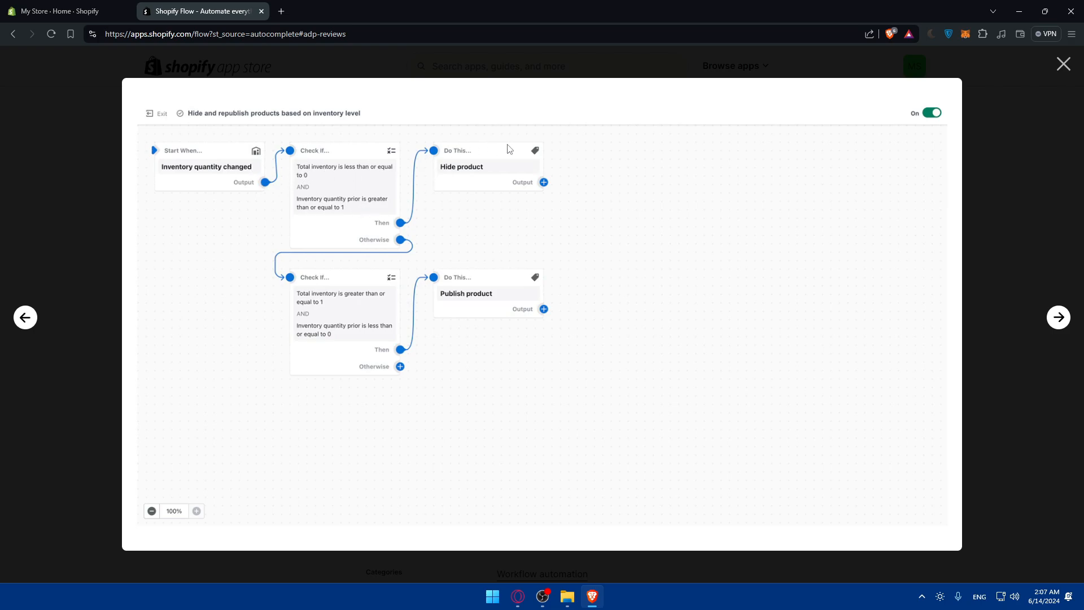
{"action": "mouse_move", "coordinate": [372, 300]}
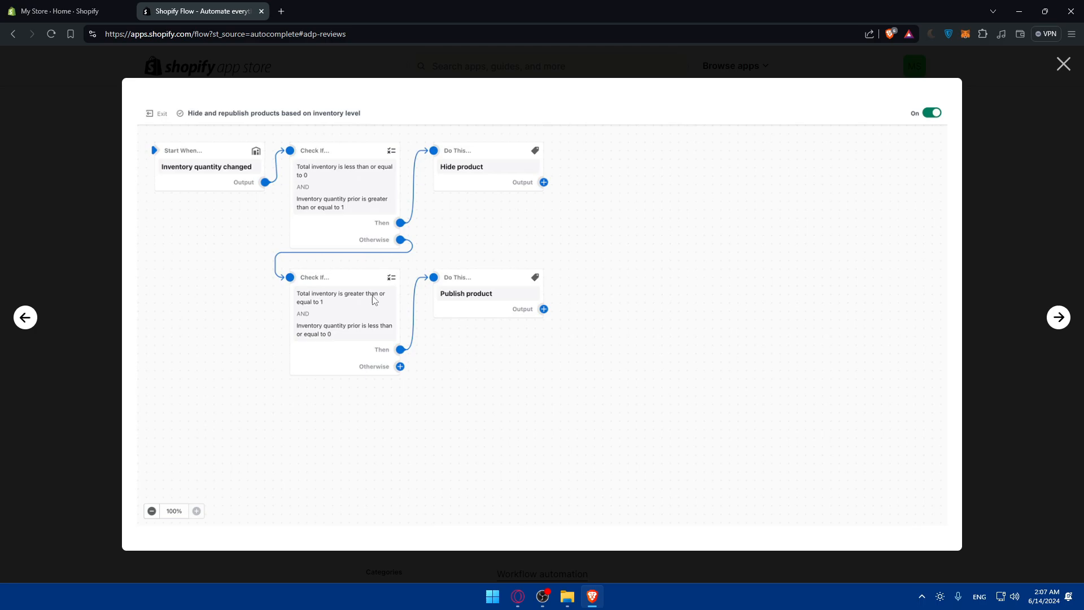
{"action": "left_click", "coordinate": [1063, 64]}
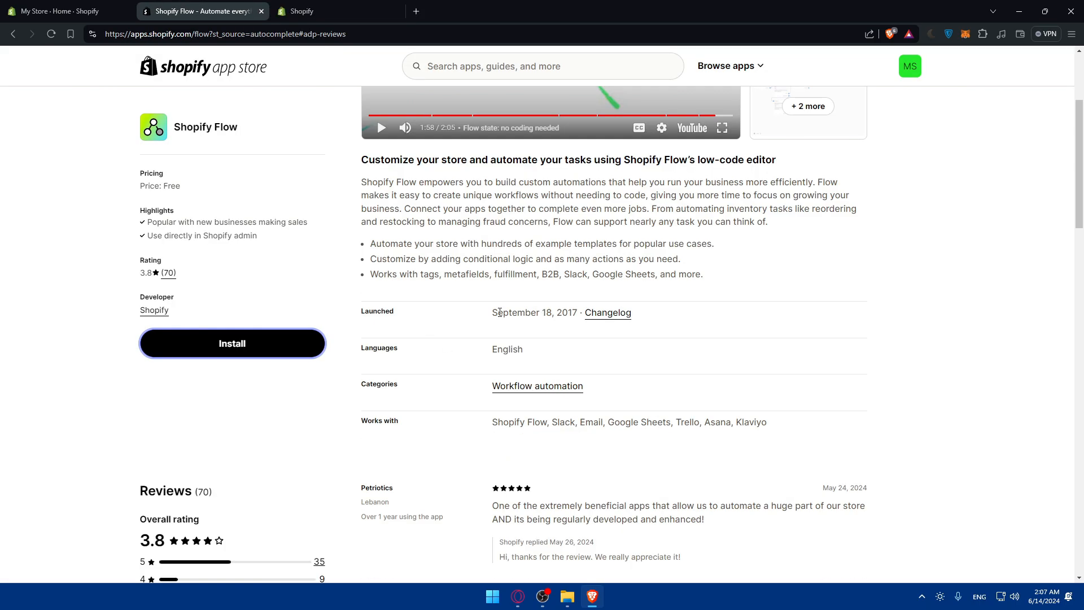
Expand the details of data Flow accesses and approve installing Flow
{"action": "double_click", "coordinate": [506, 348]}
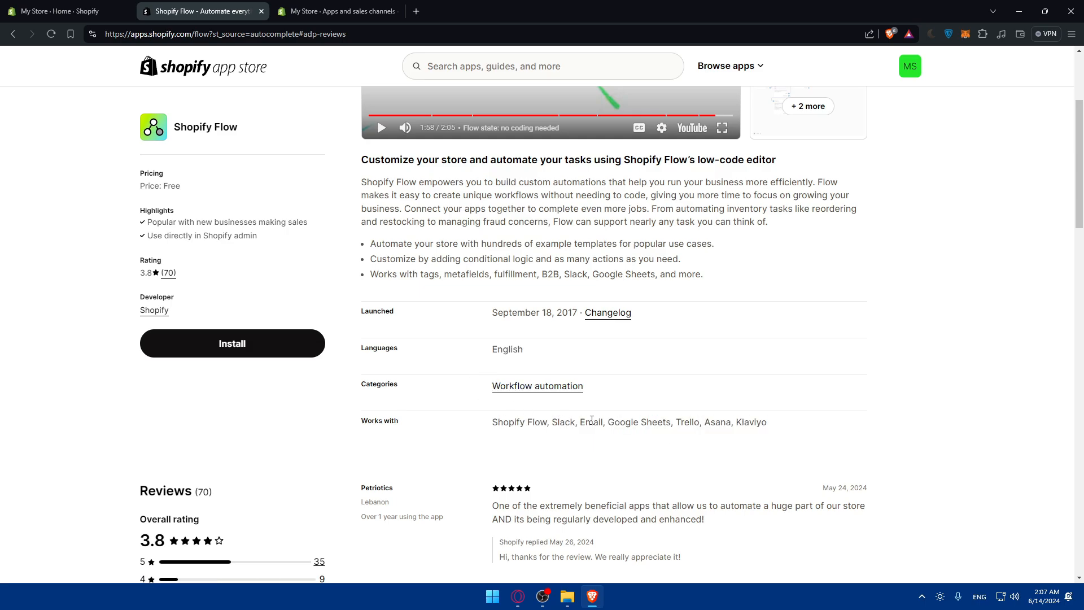
{"action": "mouse_move", "coordinate": [721, 446]}
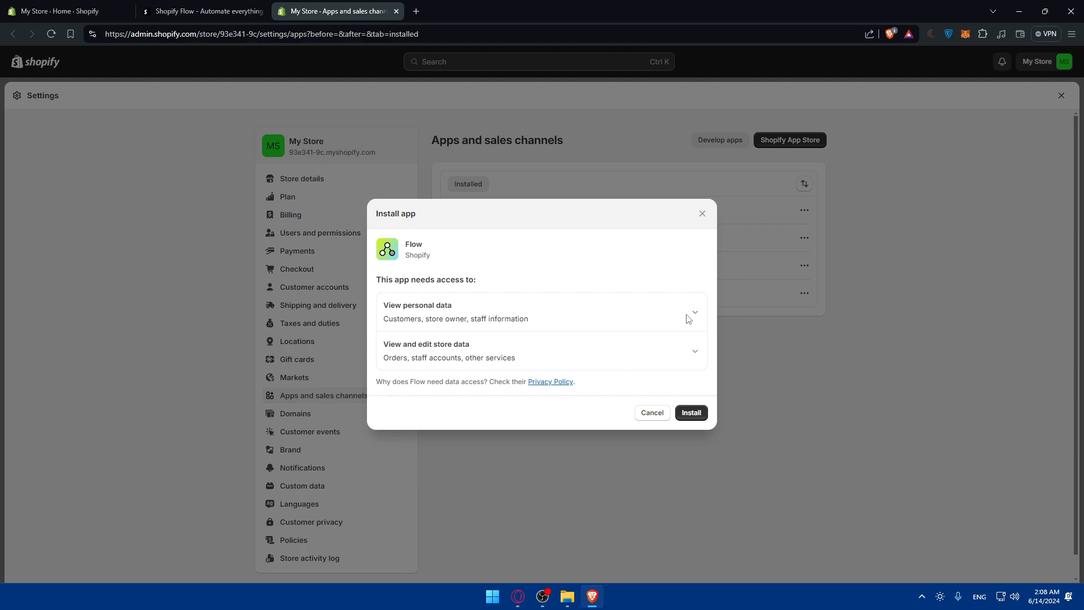
{"action": "left_click", "coordinate": [689, 412]}
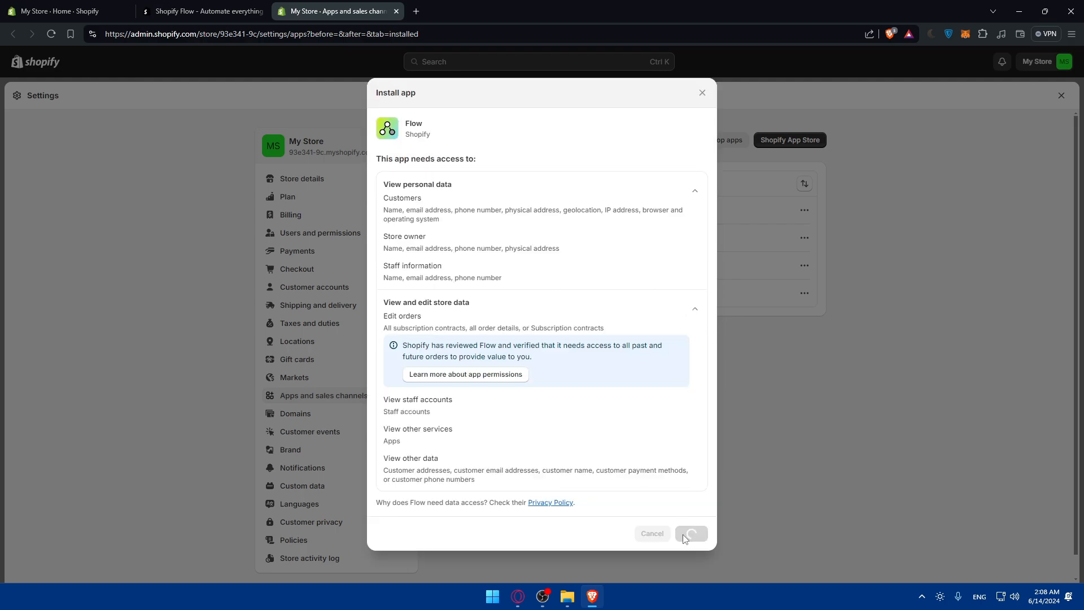
{"action": "left_click", "coordinate": [690, 533]}
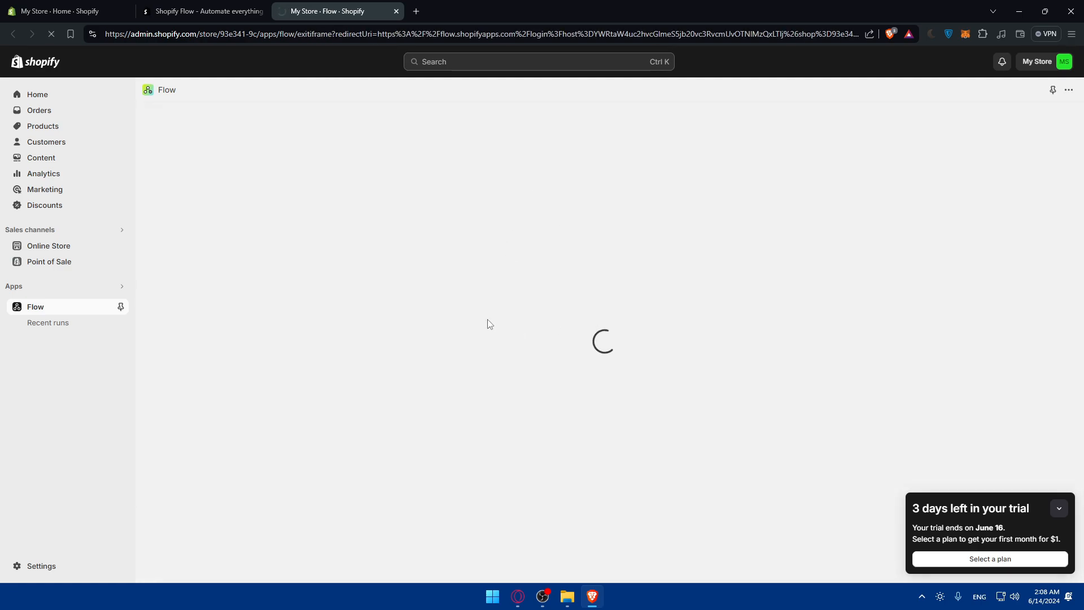
{"action": "mouse_move", "coordinate": [553, 298]}
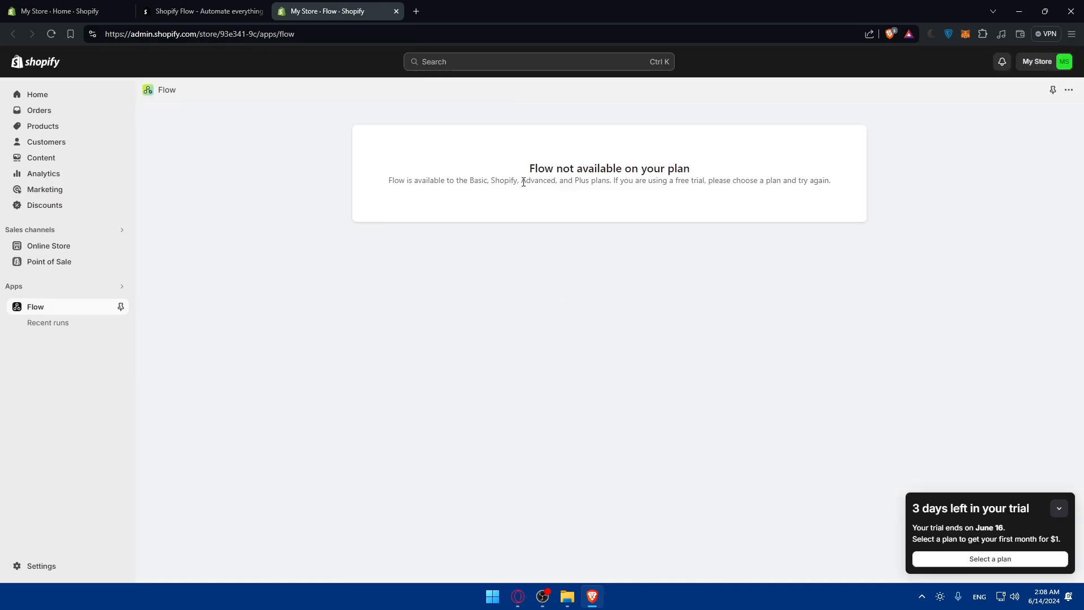
Highlight the sentence naming plans that include Flow, then open the plan options
{"action": "left_click_drag", "start_coordinate": [389, 181], "coordinate": [443, 181]}
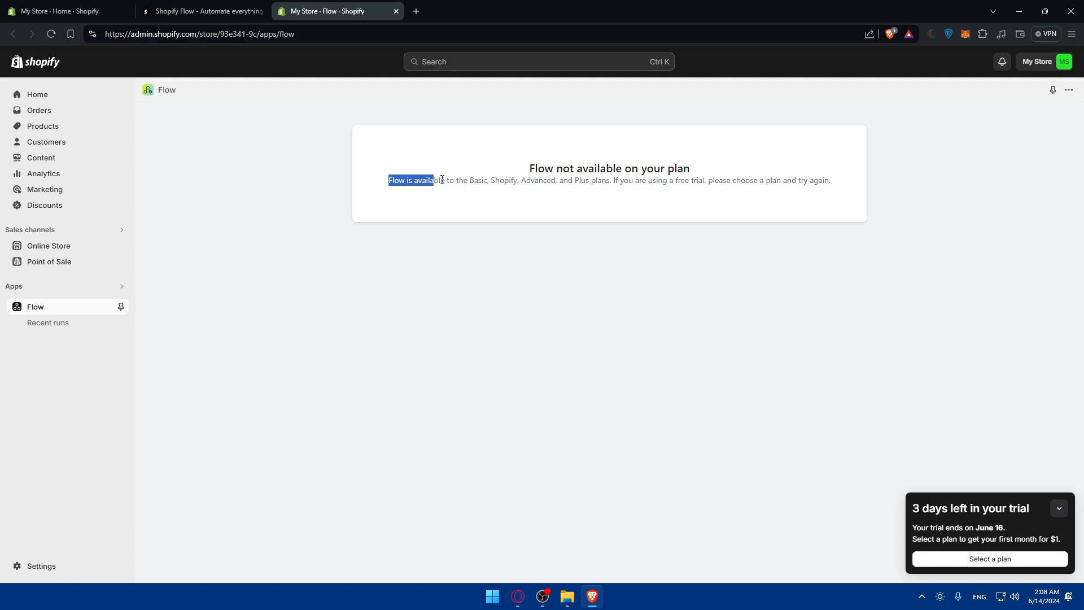
{"action": "left_click_drag", "start_coordinate": [434, 180], "coordinate": [475, 180]}
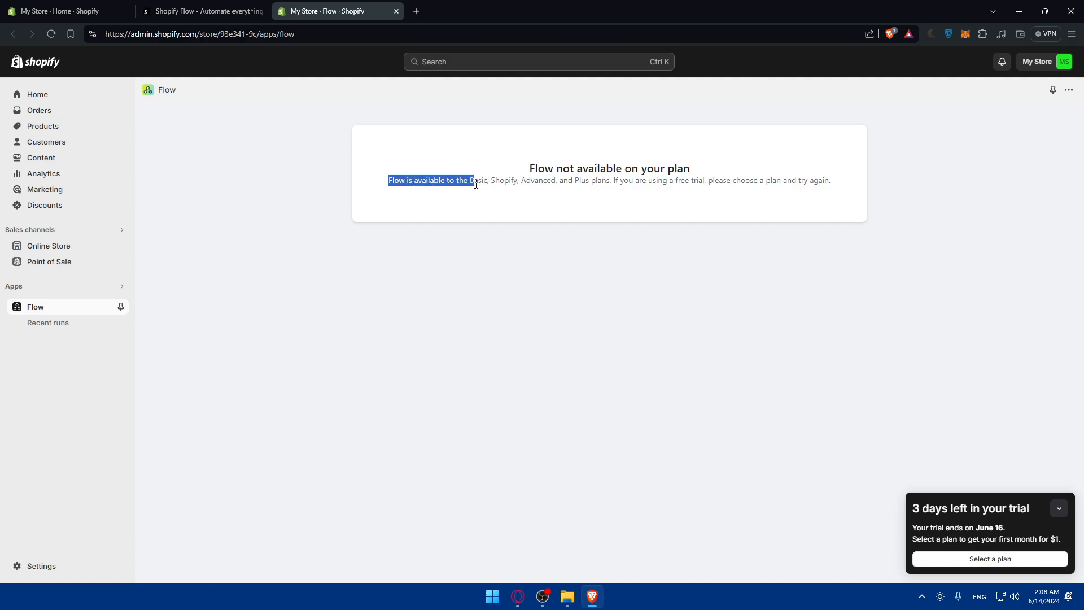
{"action": "left_click_drag", "start_coordinate": [475, 183], "coordinate": [601, 183]}
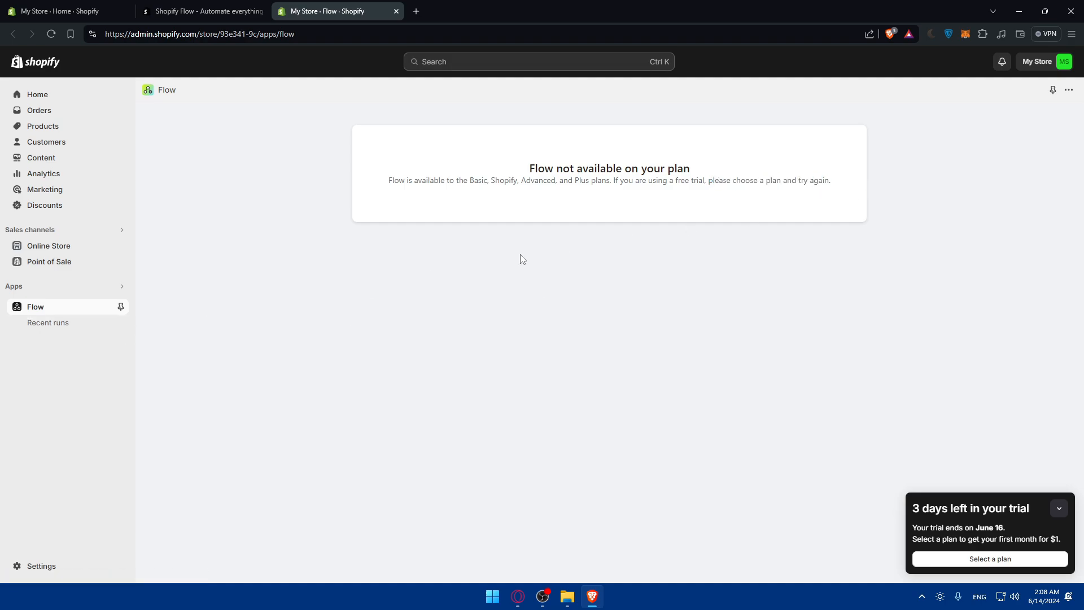
{"action": "mouse_move", "coordinate": [518, 259]}
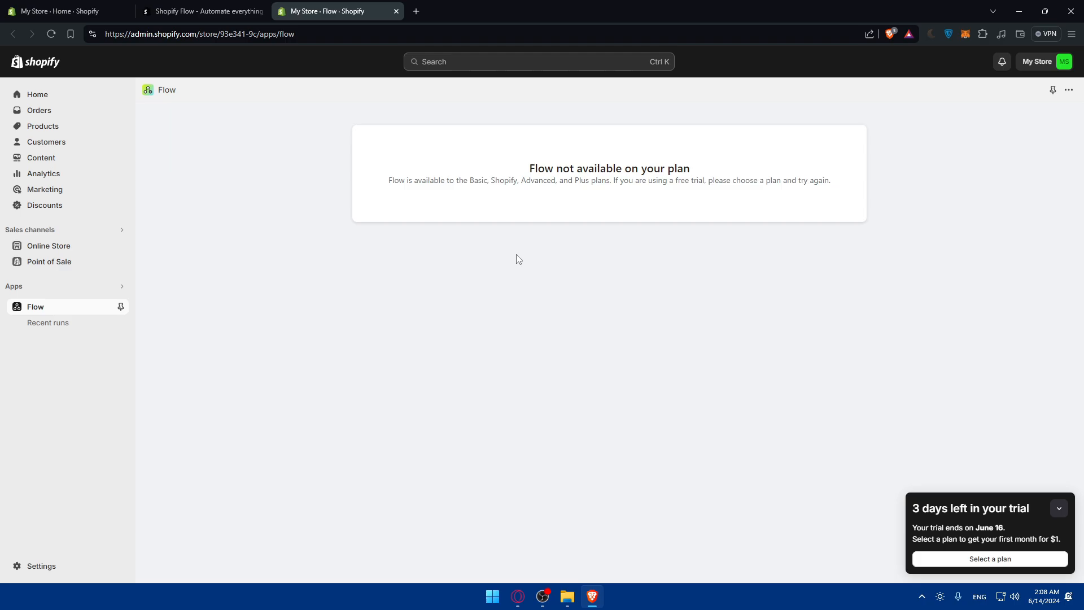
{"action": "mouse_move", "coordinate": [718, 120]}
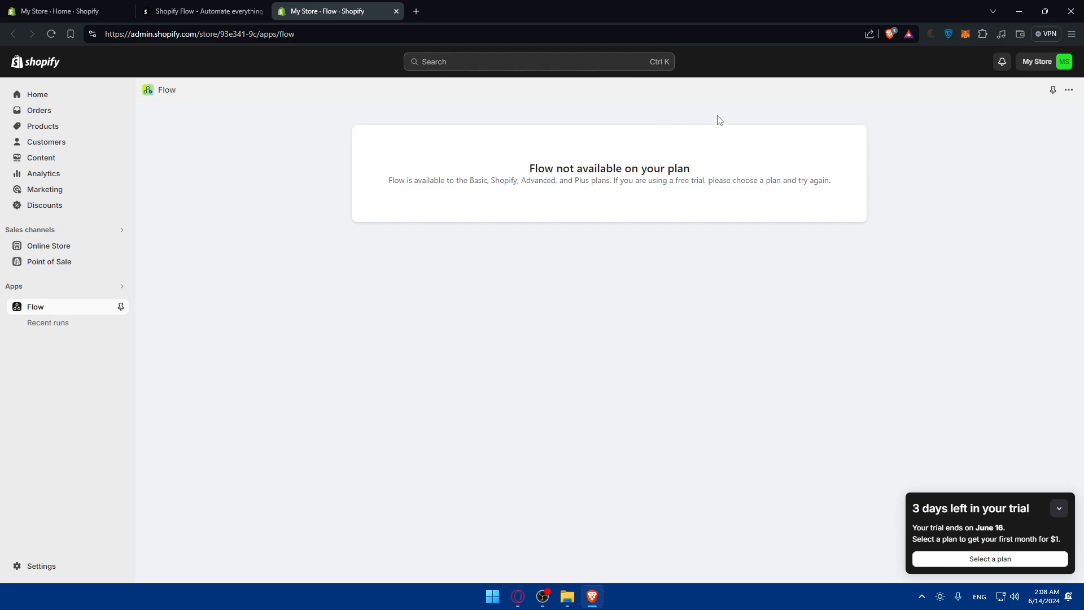
{"action": "mouse_move", "coordinate": [983, 424]}
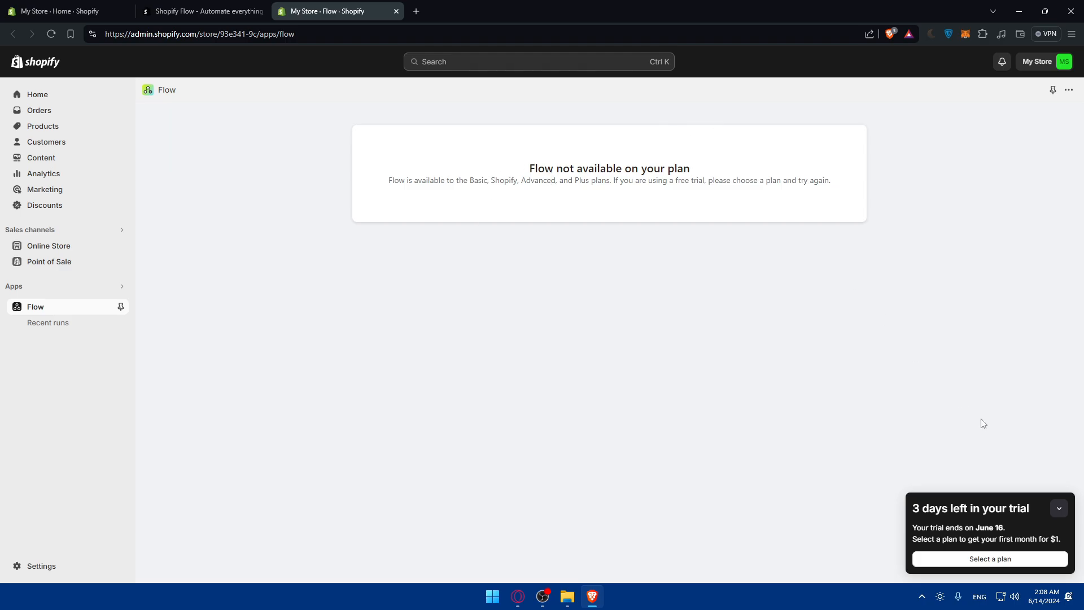
{"action": "left_click", "coordinate": [988, 558]}
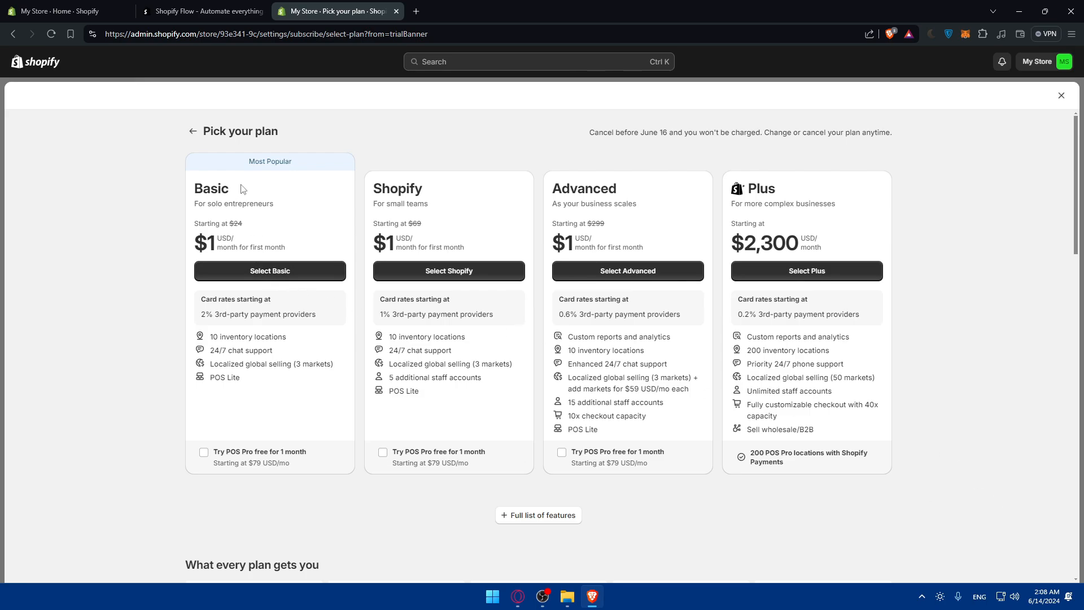
Highlight Advanced's $1 first-month price, then switch back to the Flow listing
{"action": "double_click", "coordinate": [211, 188]}
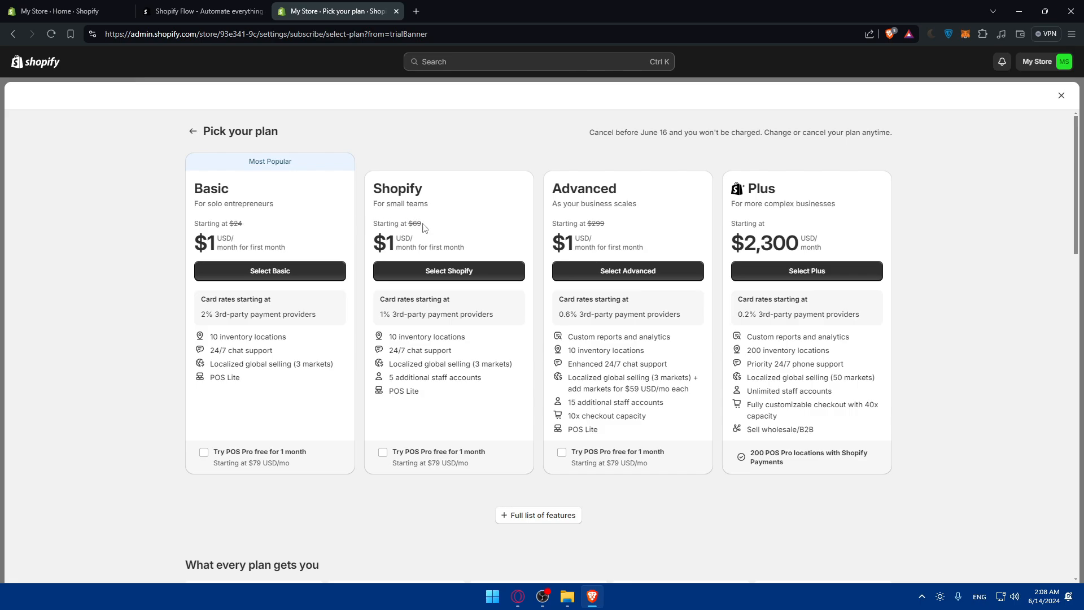
{"action": "mouse_move", "coordinate": [462, 251]}
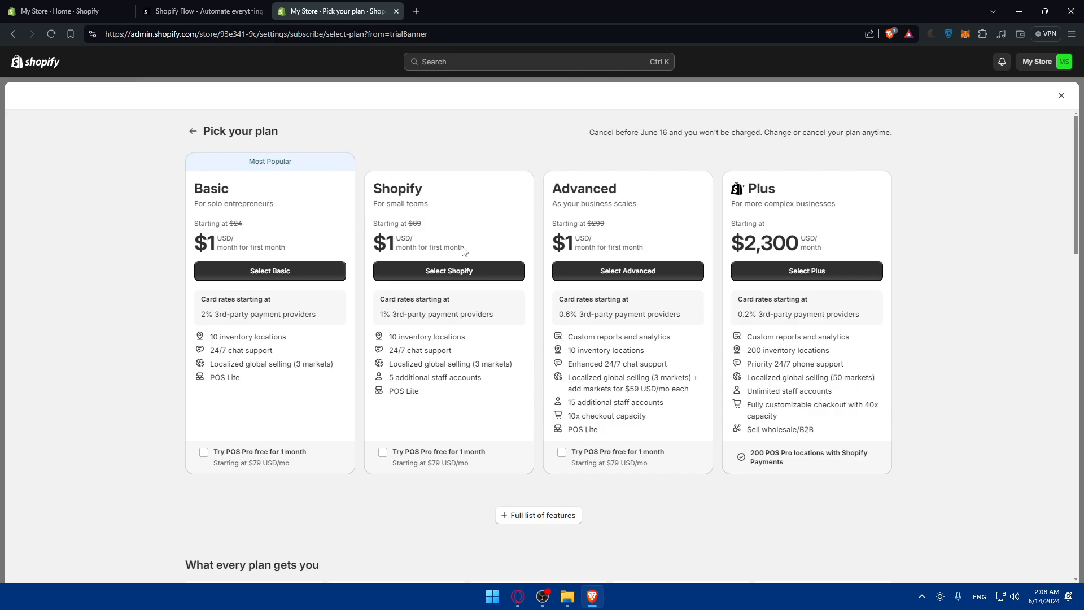
{"action": "mouse_move", "coordinate": [615, 248]}
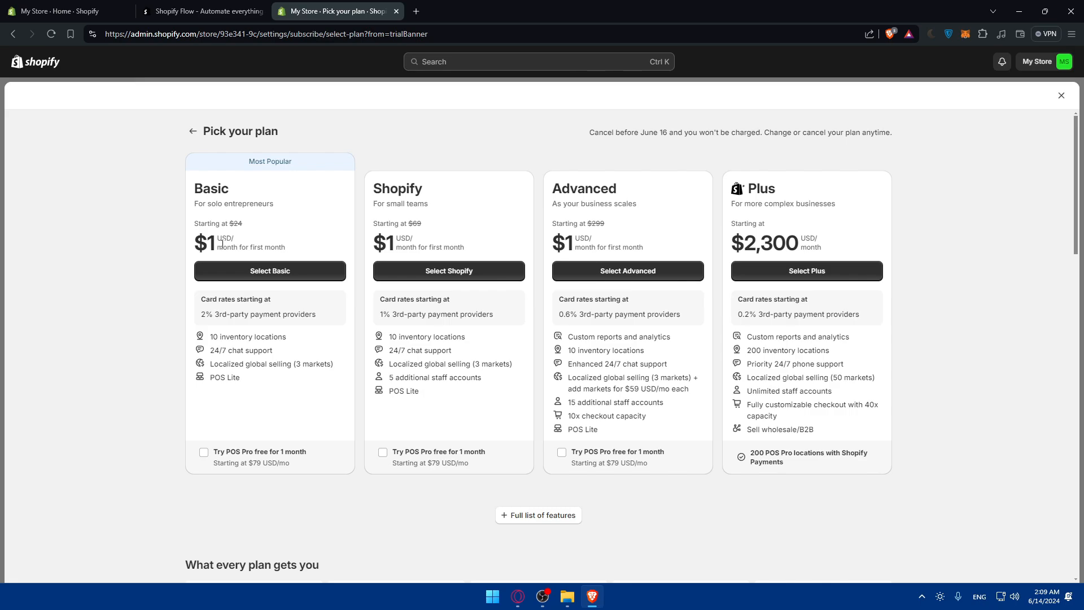
{"action": "mouse_move", "coordinate": [238, 240]}
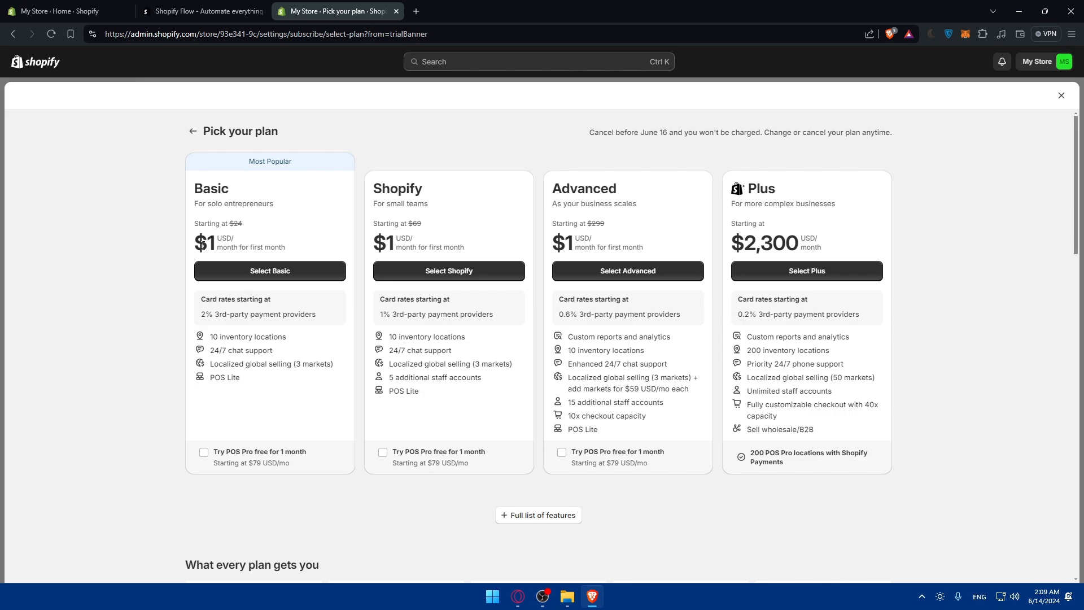
{"action": "double_click", "coordinate": [560, 242]}
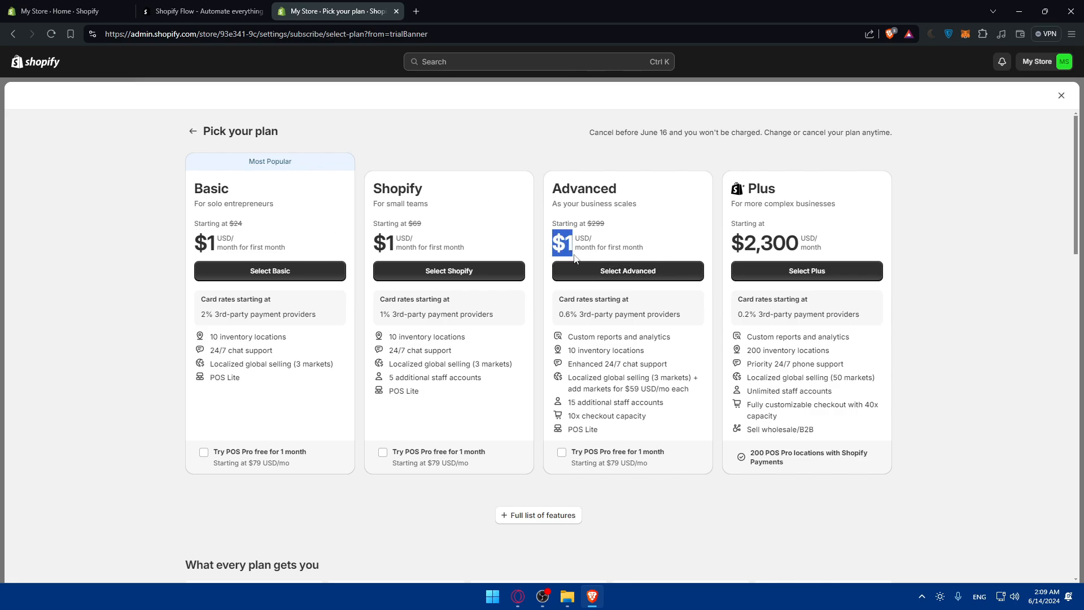
{"action": "mouse_move", "coordinate": [373, 261]}
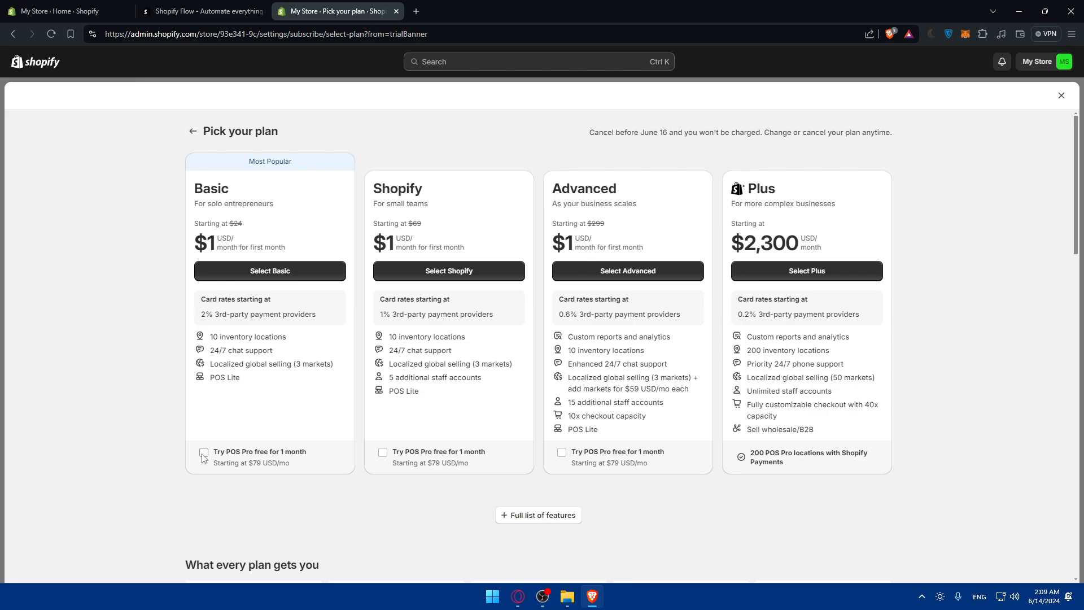
{"action": "left_click", "coordinate": [203, 451]}
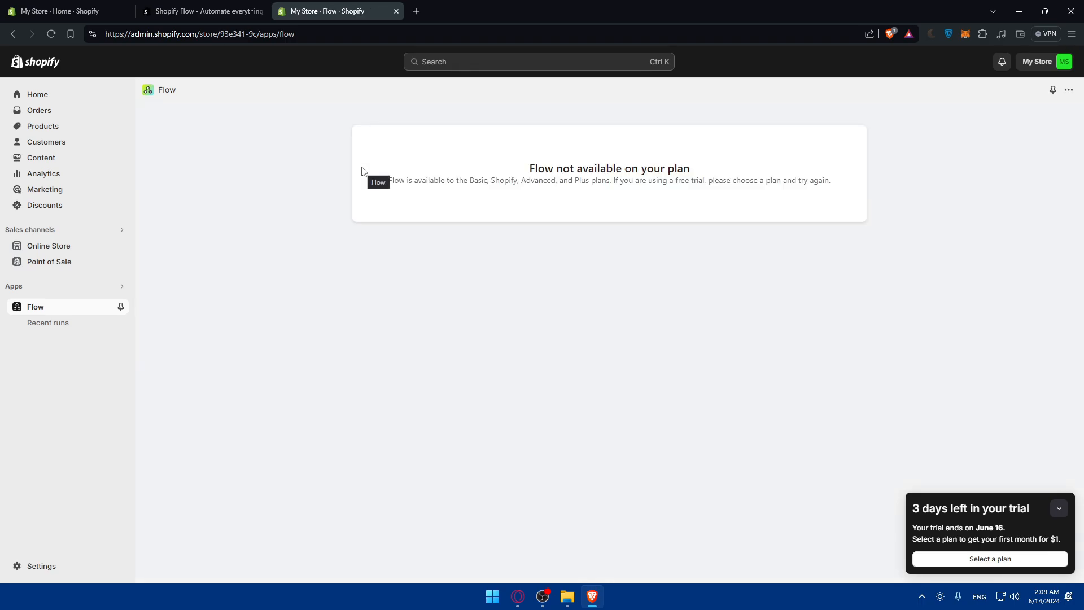
{"action": "mouse_move", "coordinate": [672, 201]}
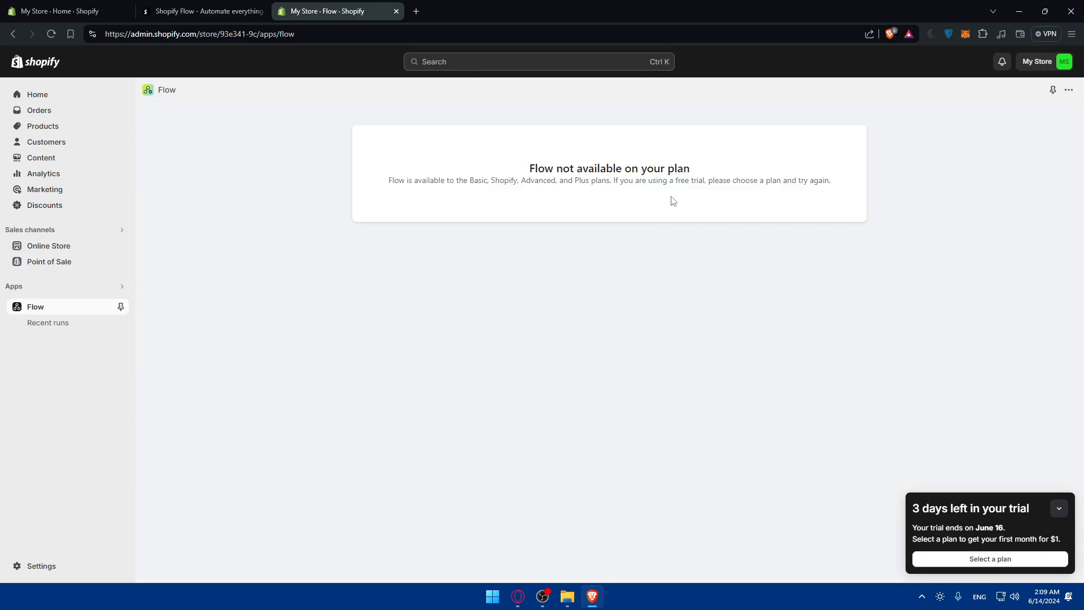
{"action": "left_click", "coordinate": [989, 558]}
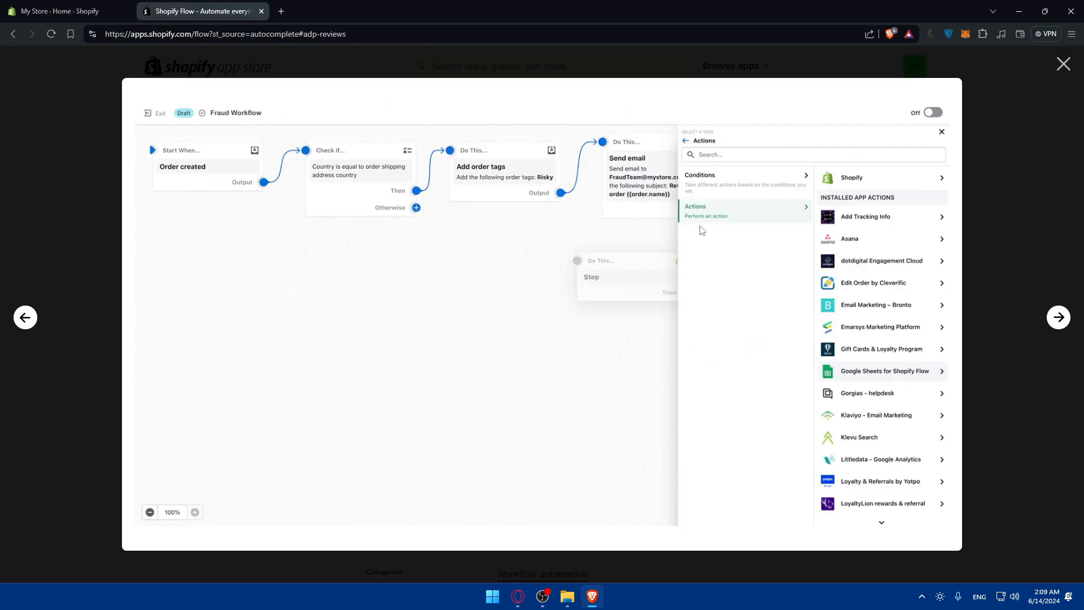
{"action": "mouse_move", "coordinate": [707, 224]}
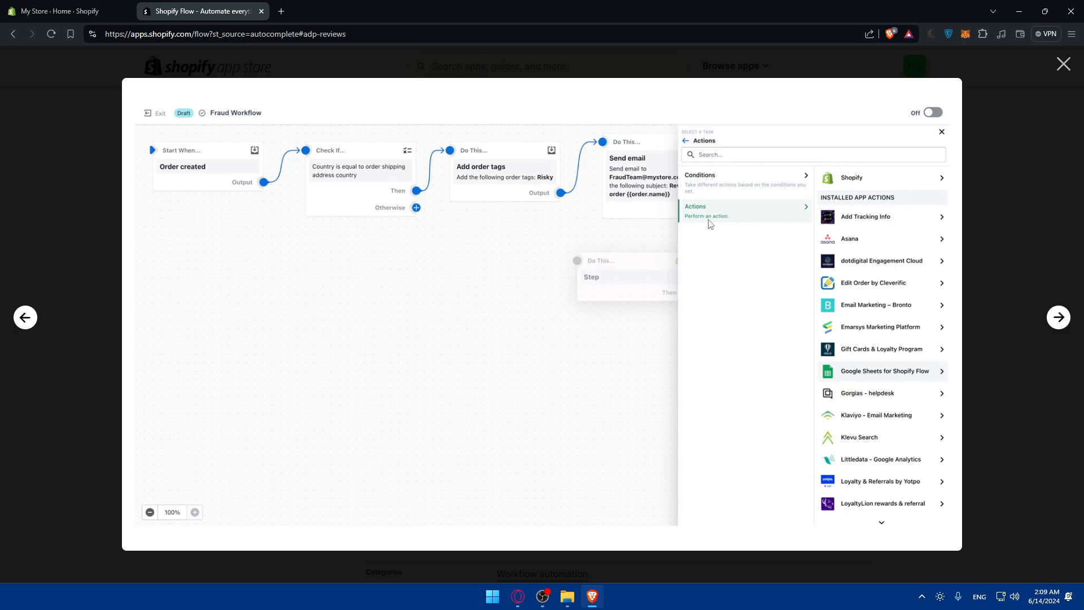
{"action": "mouse_move", "coordinate": [743, 220]}
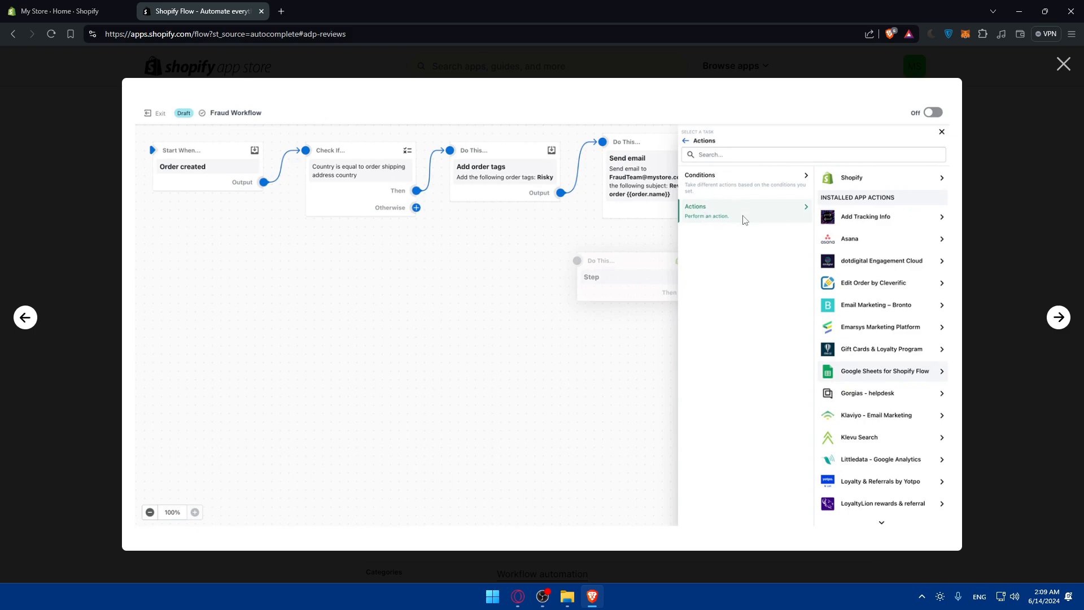
{"action": "mouse_move", "coordinate": [737, 187]}
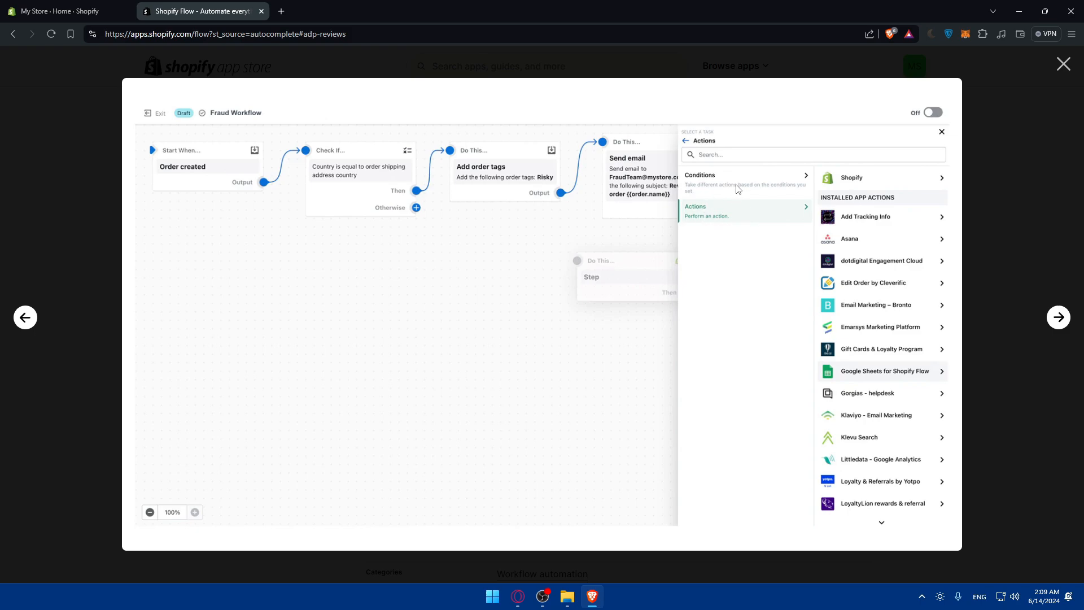
{"action": "mouse_move", "coordinate": [209, 166]}
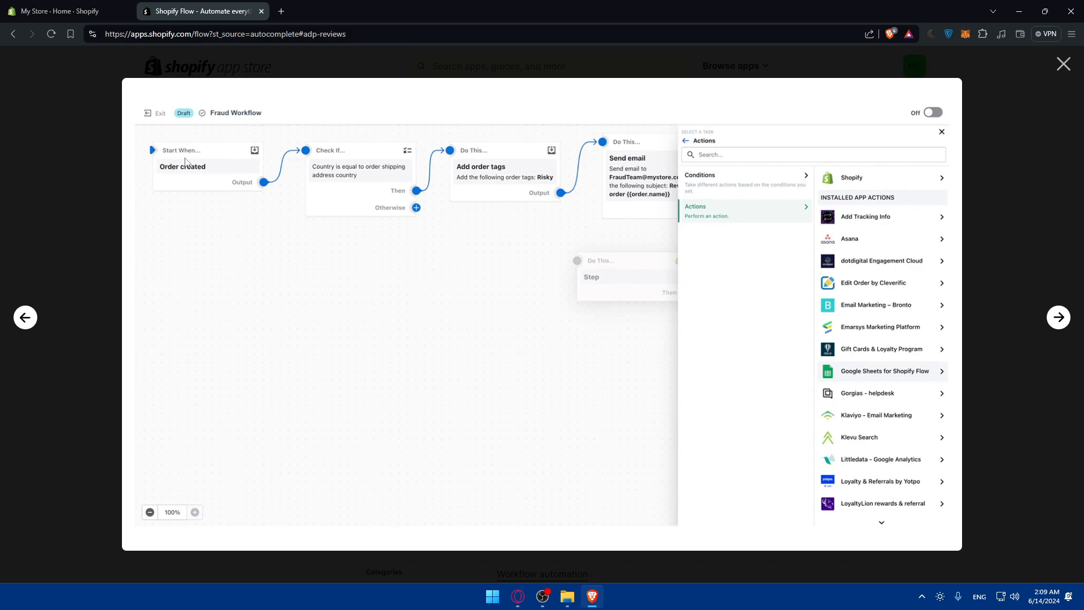
{"action": "mouse_move", "coordinate": [213, 172]}
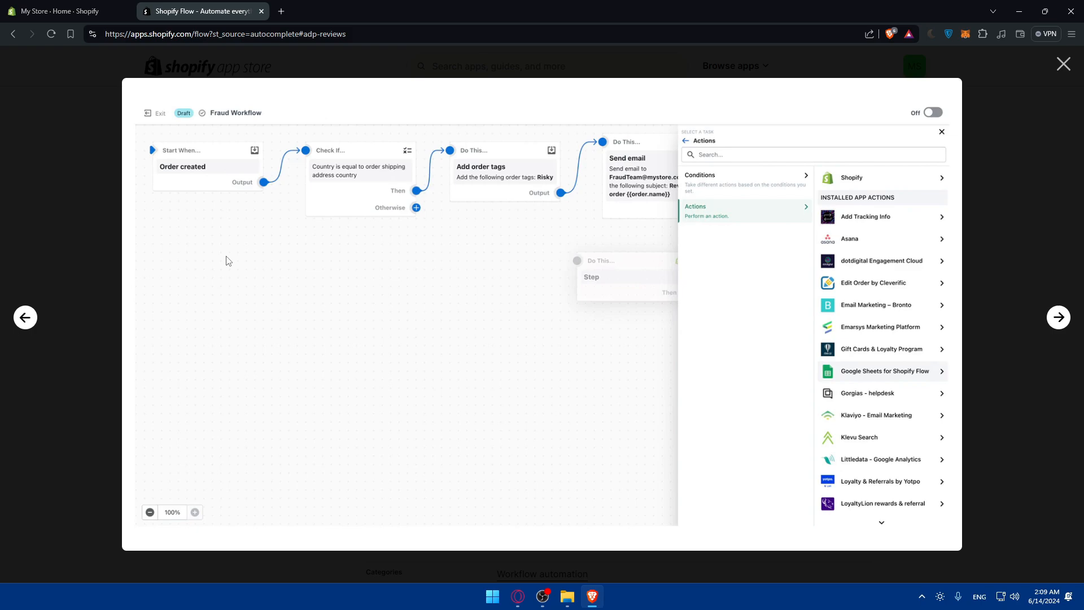
{"action": "mouse_move", "coordinate": [226, 180]}
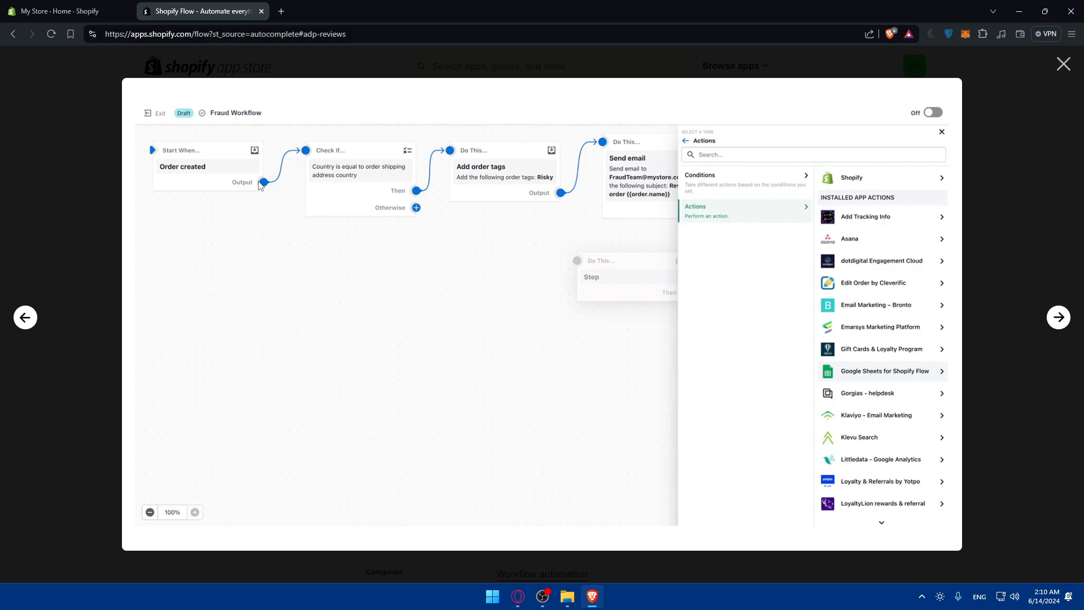
{"action": "mouse_move", "coordinate": [338, 166]}
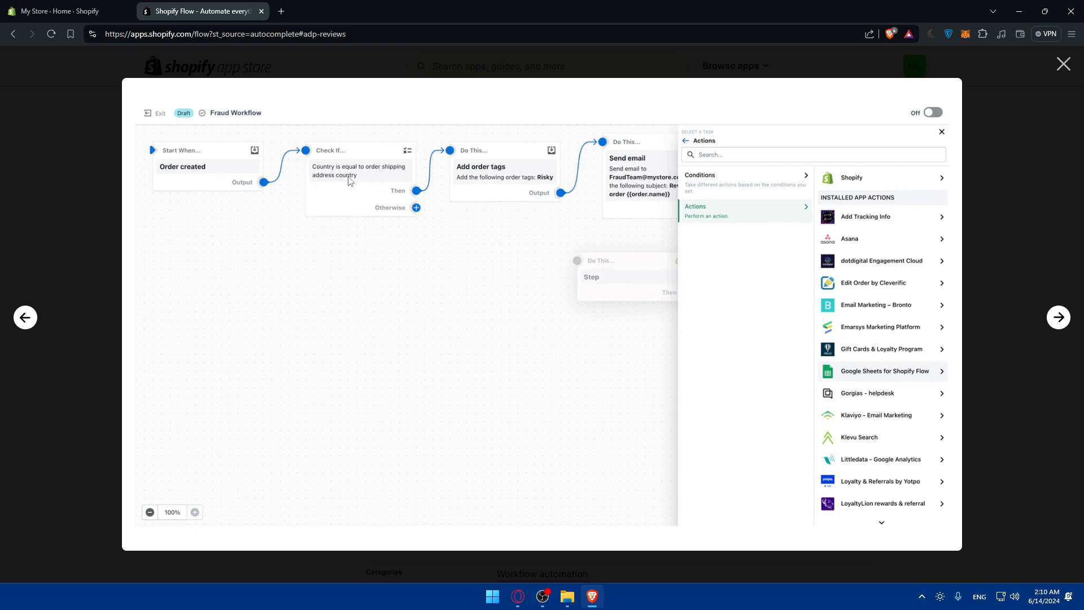
{"action": "mouse_move", "coordinate": [376, 209]}
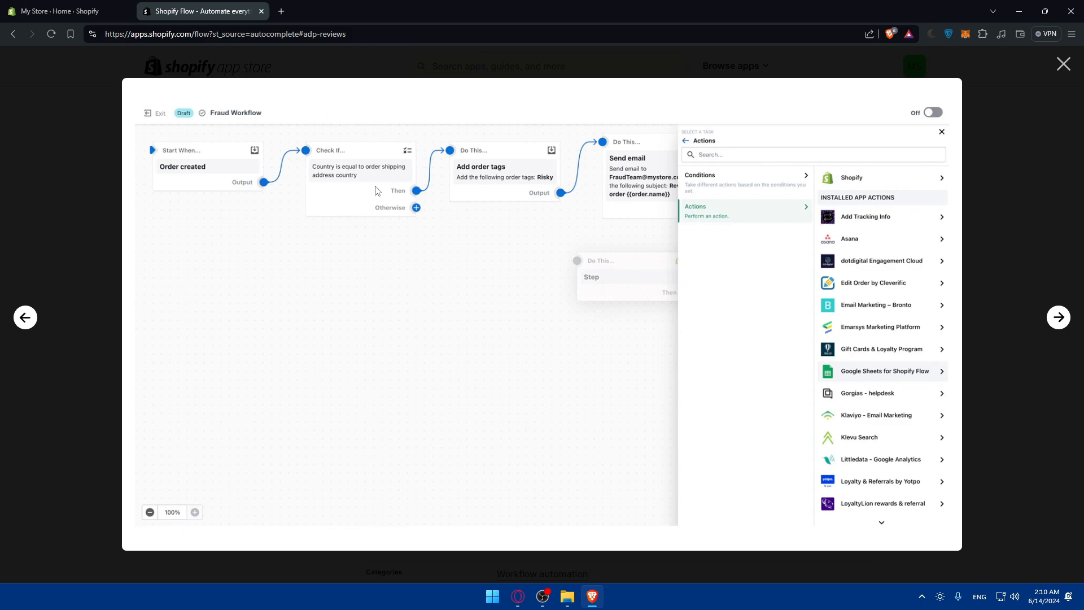
{"action": "mouse_move", "coordinate": [500, 172]}
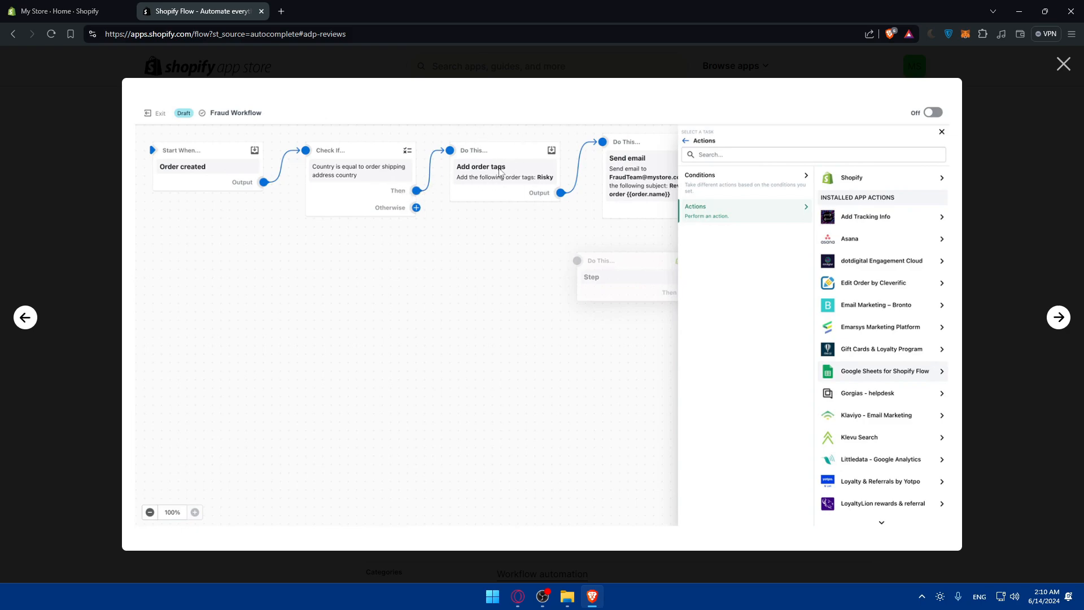
{"action": "mouse_move", "coordinate": [546, 171]}
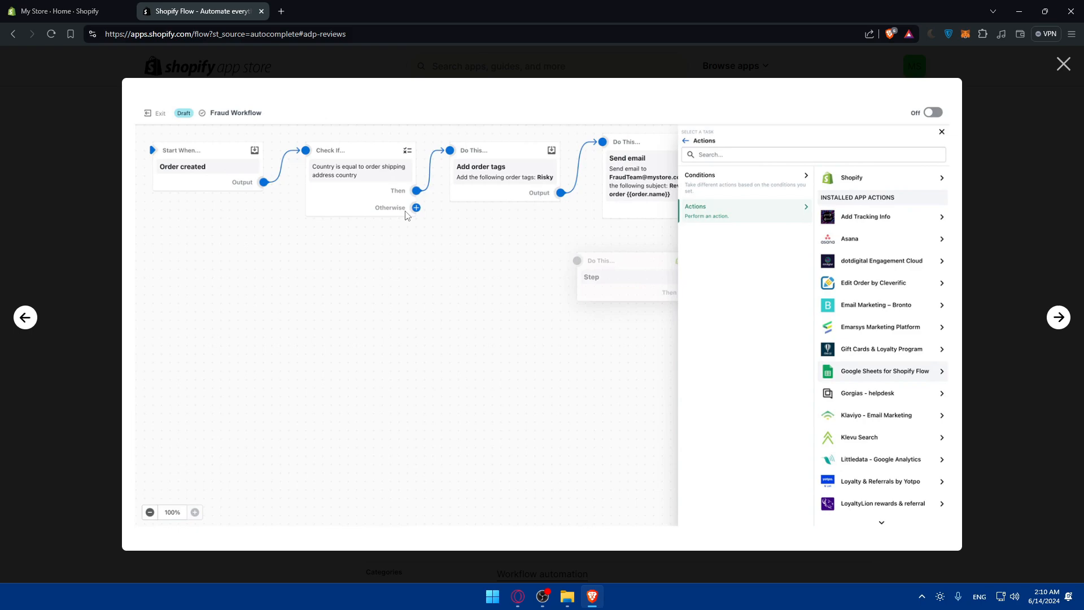
{"action": "mouse_move", "coordinate": [510, 284]}
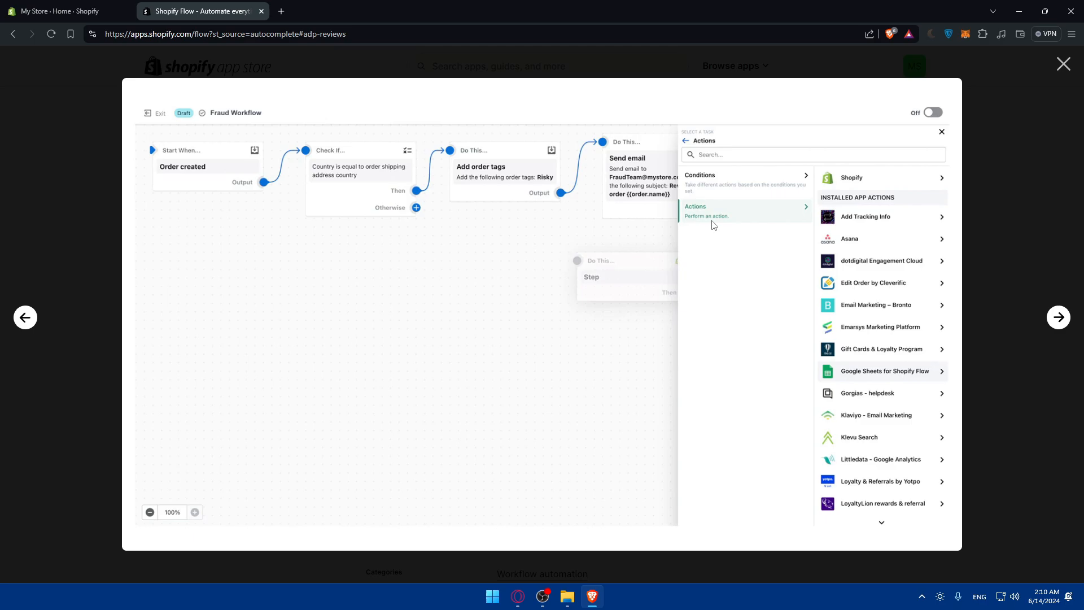
{"action": "mouse_move", "coordinate": [886, 504]}
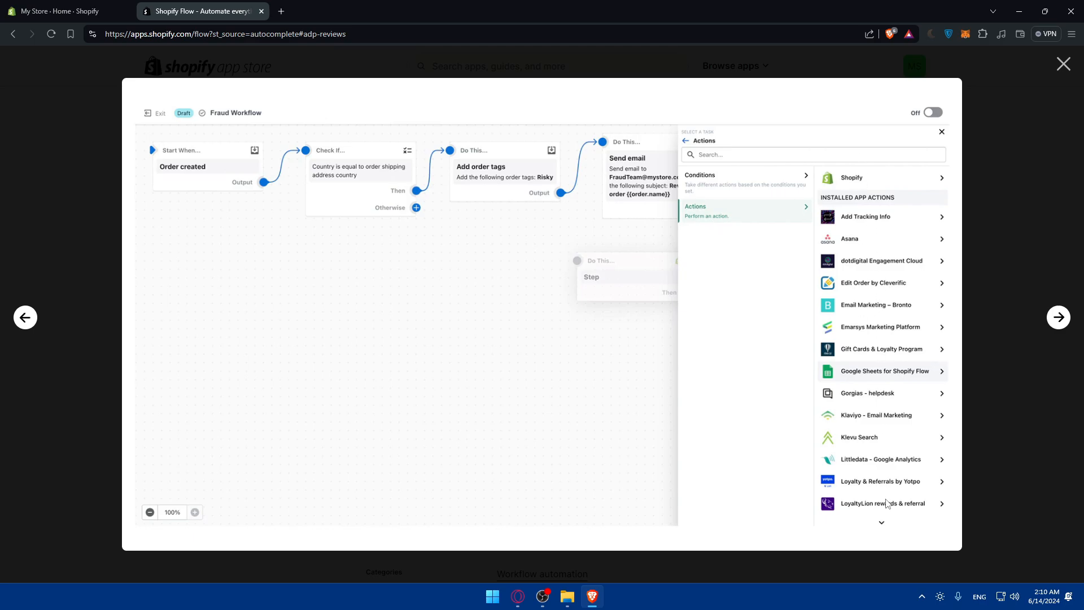
{"action": "left_click", "coordinate": [59, 11]}
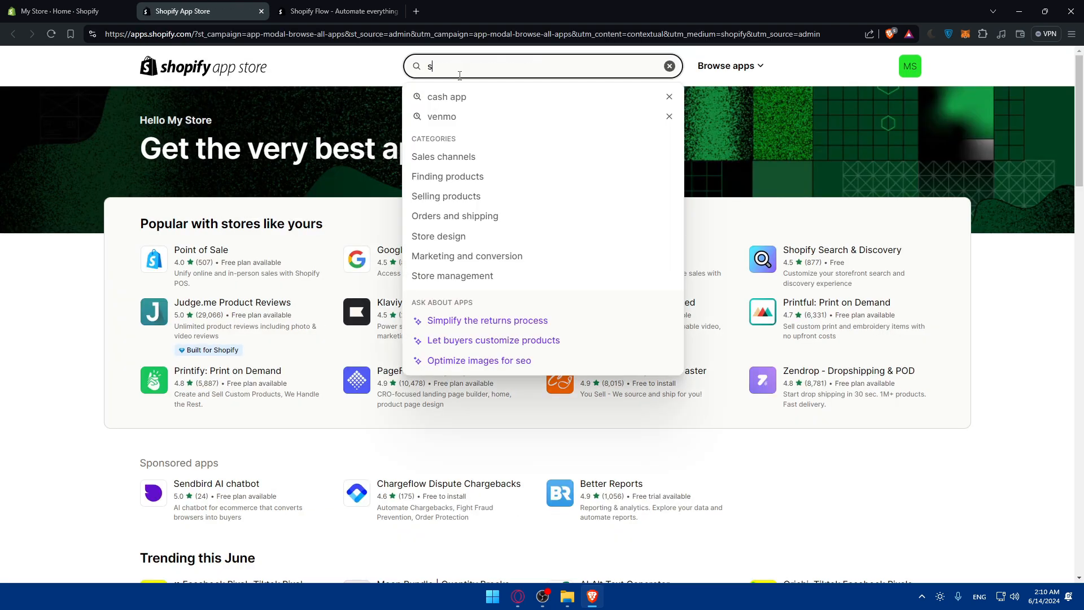
Search the App Store for 'hop' and open the Shopify Flow listing
{"action": "type", "text": "hopify flo"}
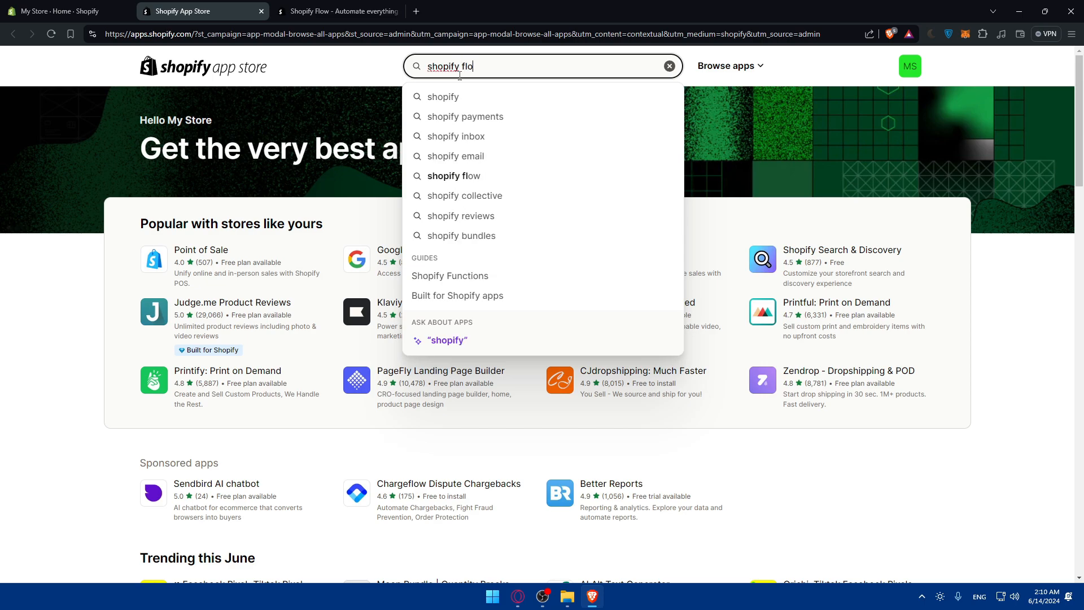
{"action": "left_click", "coordinate": [453, 175]}
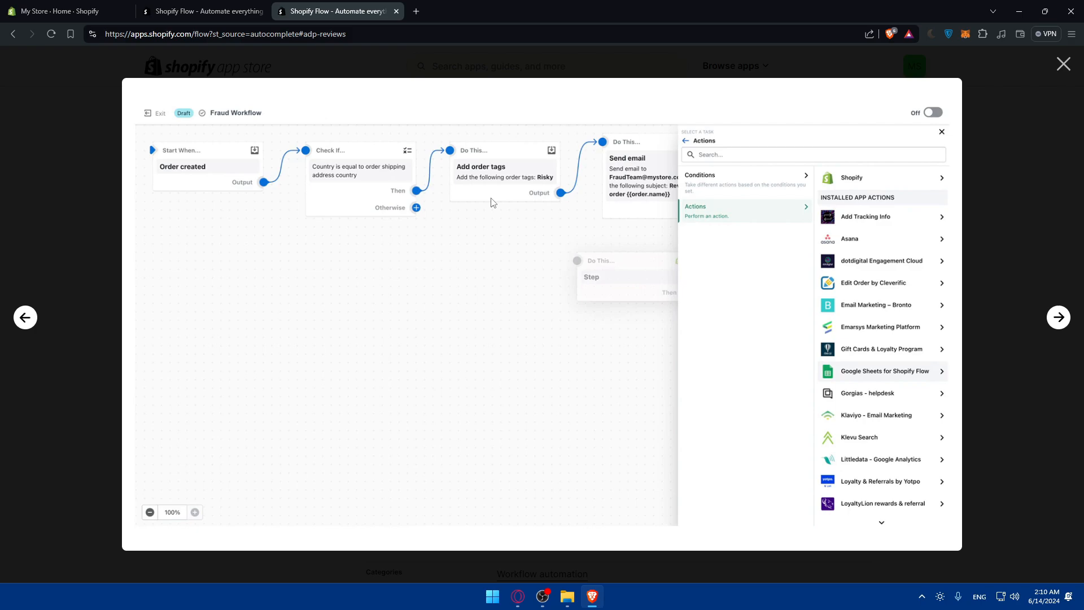
{"action": "mouse_move", "coordinate": [754, 191]}
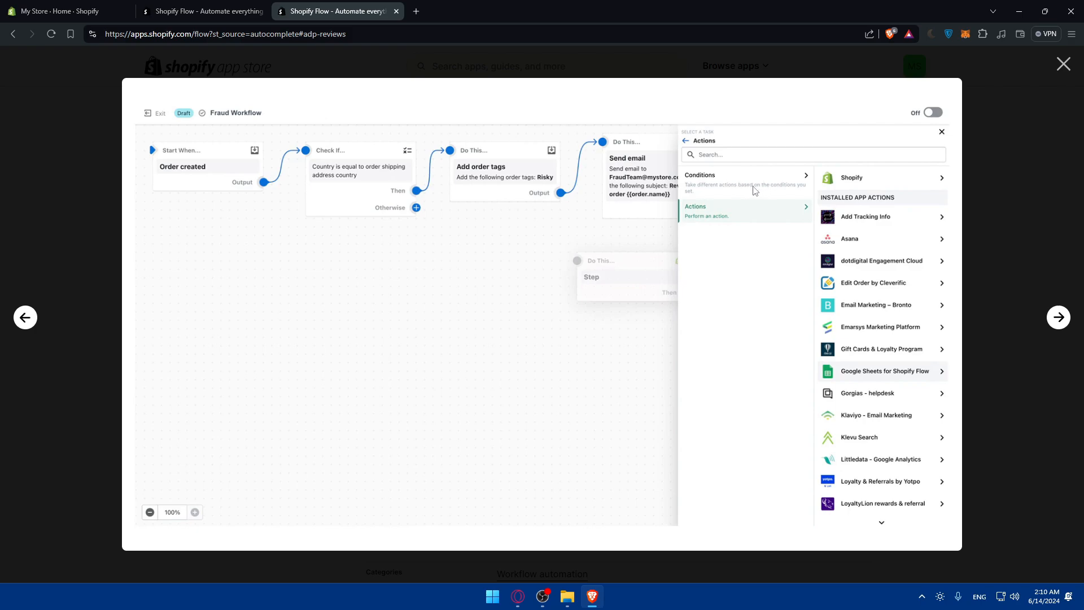
{"action": "mouse_move", "coordinate": [335, 188]}
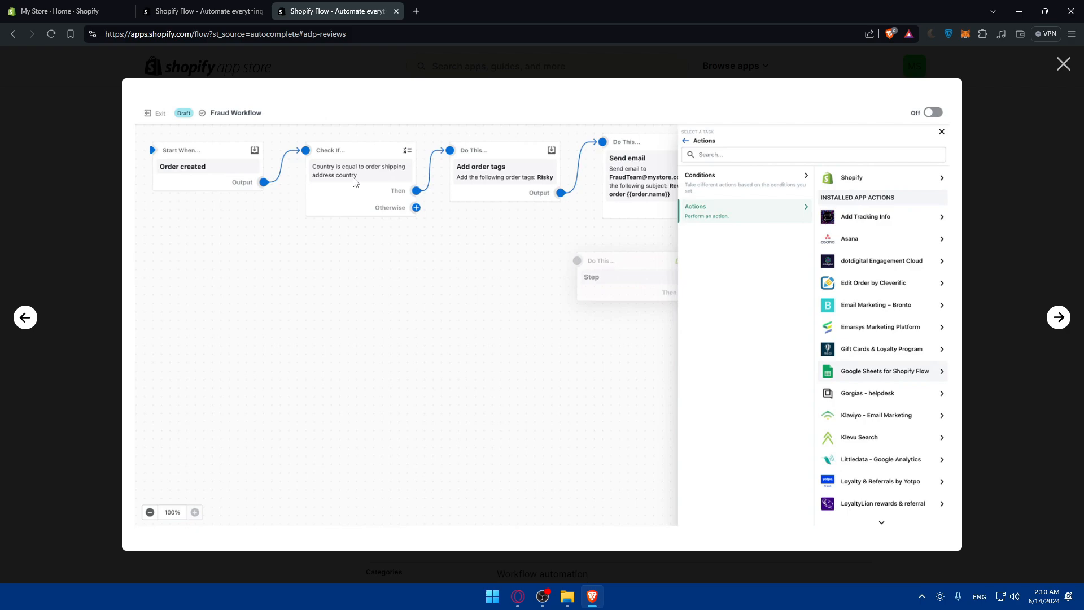
{"action": "mouse_move", "coordinate": [444, 152]}
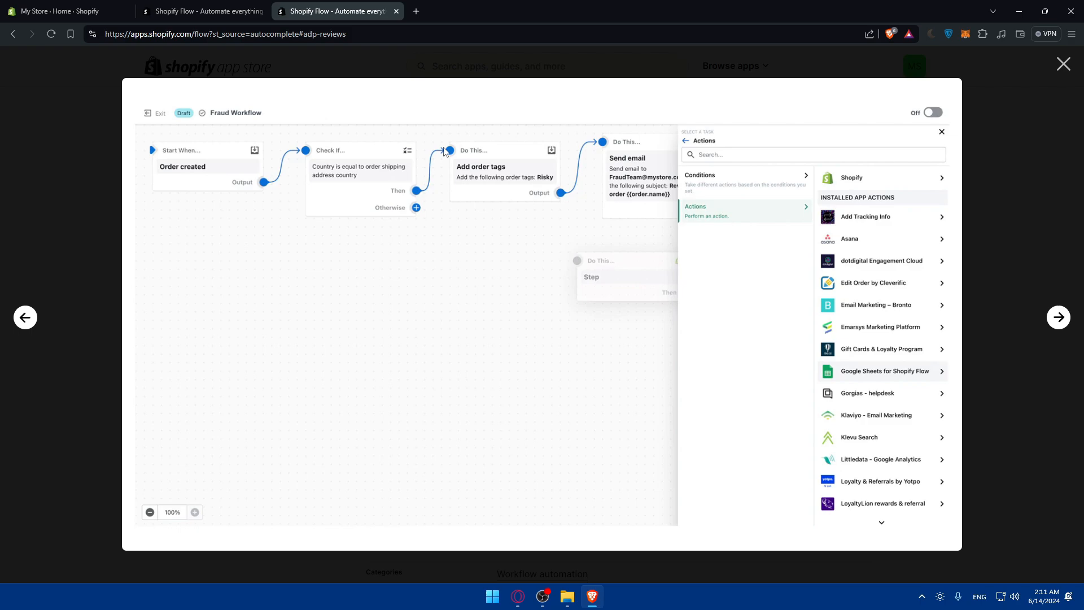
{"action": "mouse_move", "coordinate": [864, 382]}
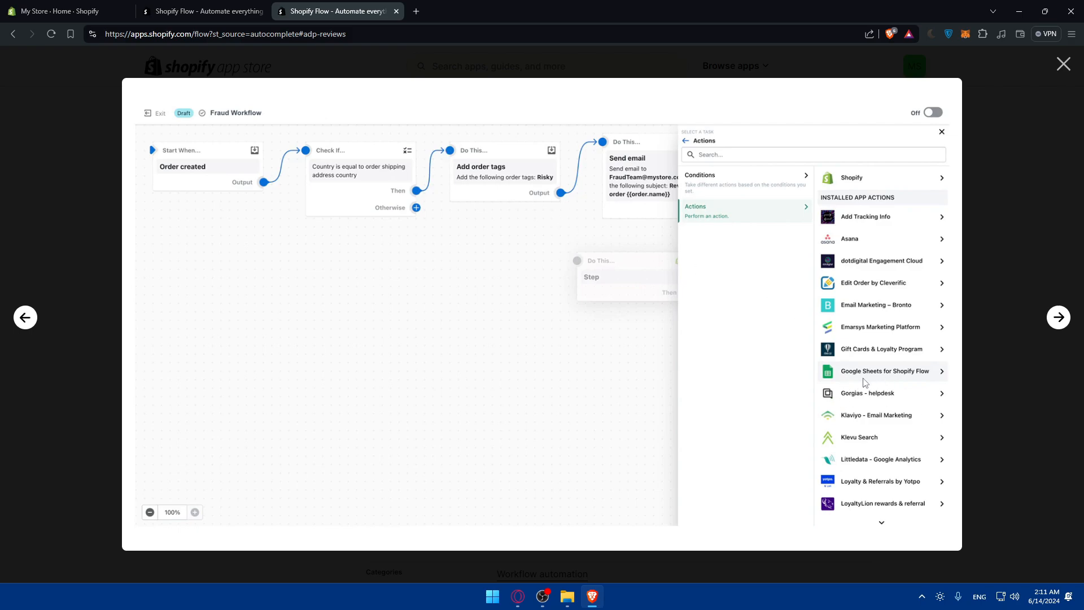
{"action": "mouse_move", "coordinate": [885, 423]}
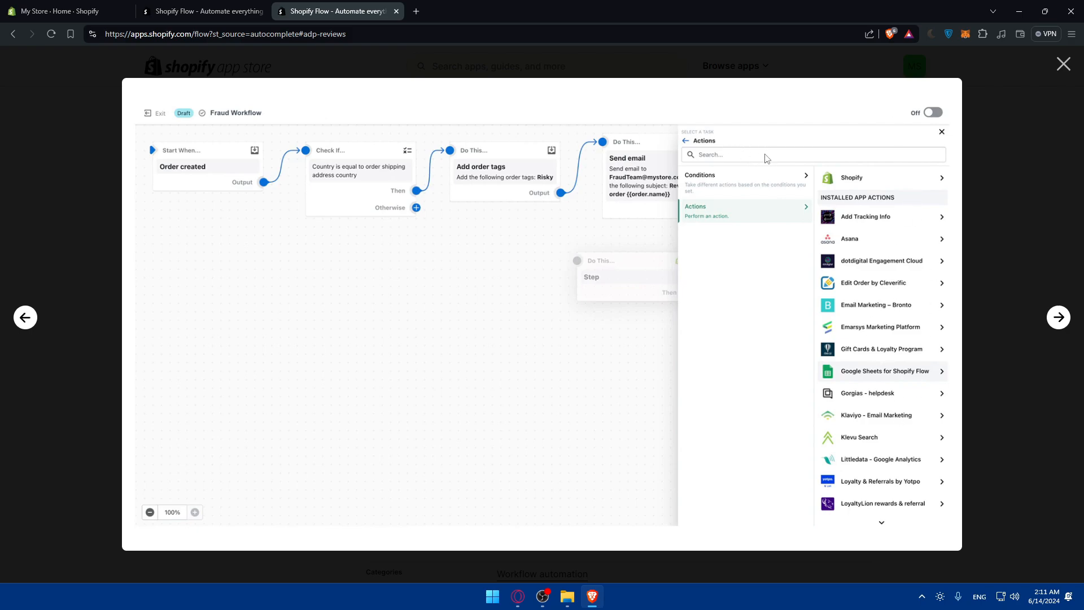
{"action": "mouse_move", "coordinate": [832, 350]}
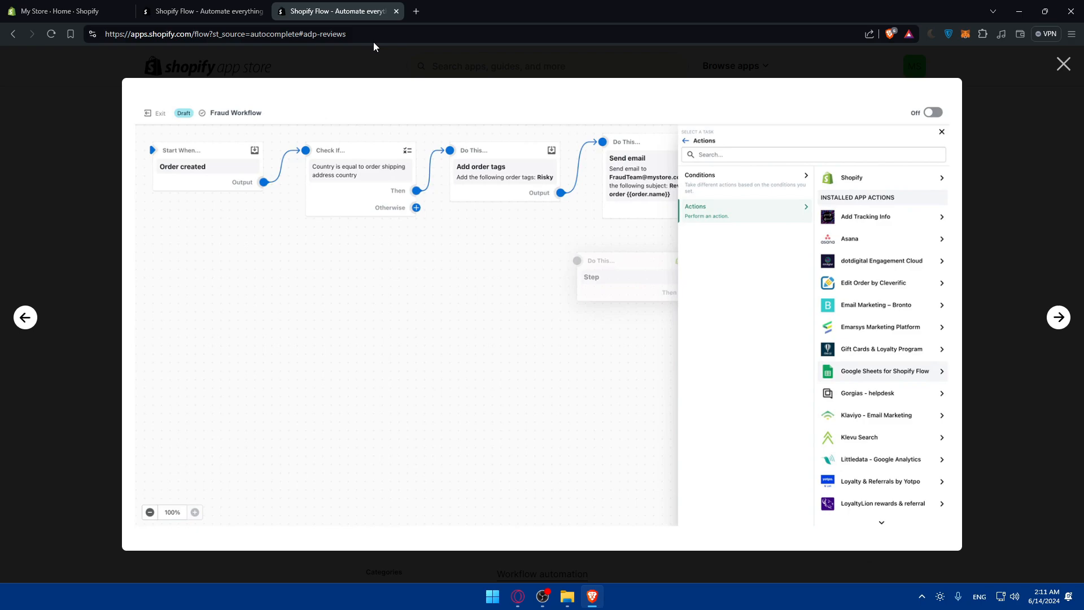
{"action": "mouse_move", "coordinate": [929, 126]}
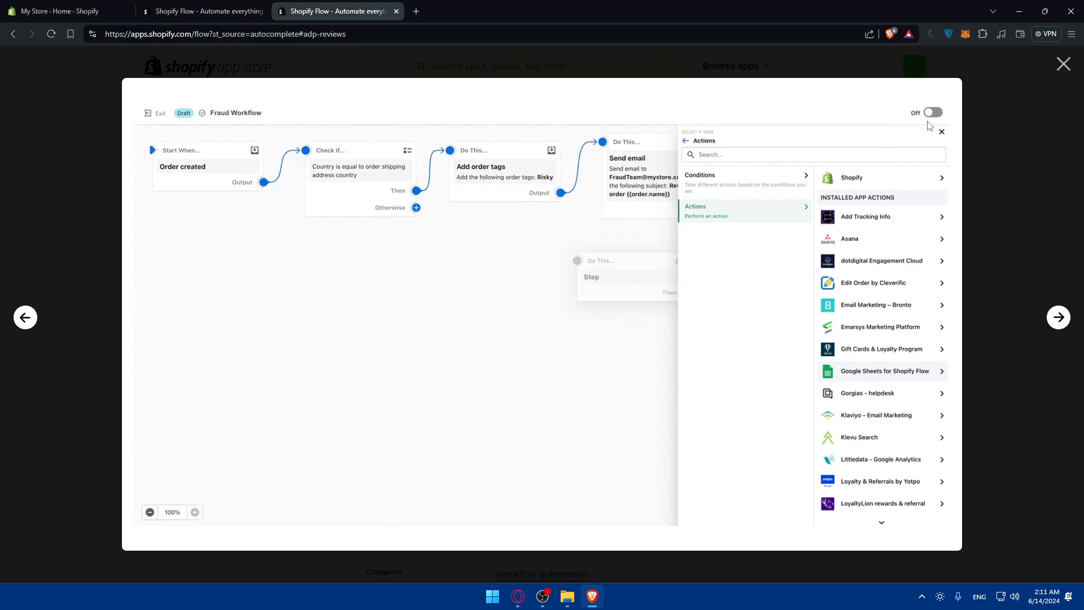
{"action": "mouse_move", "coordinate": [242, 225]}
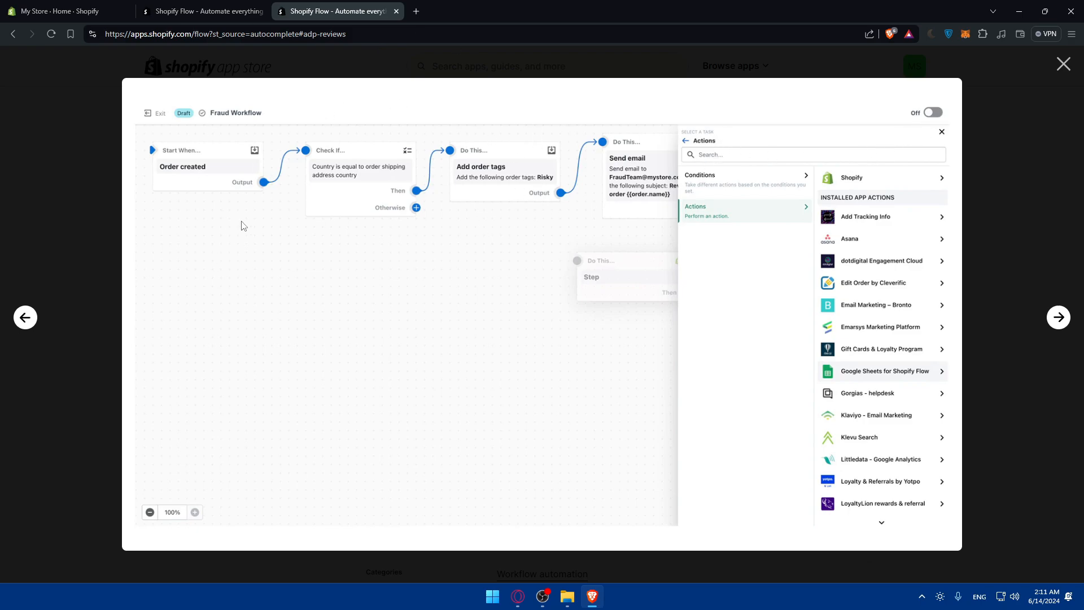
{"action": "mouse_move", "coordinate": [613, 271]}
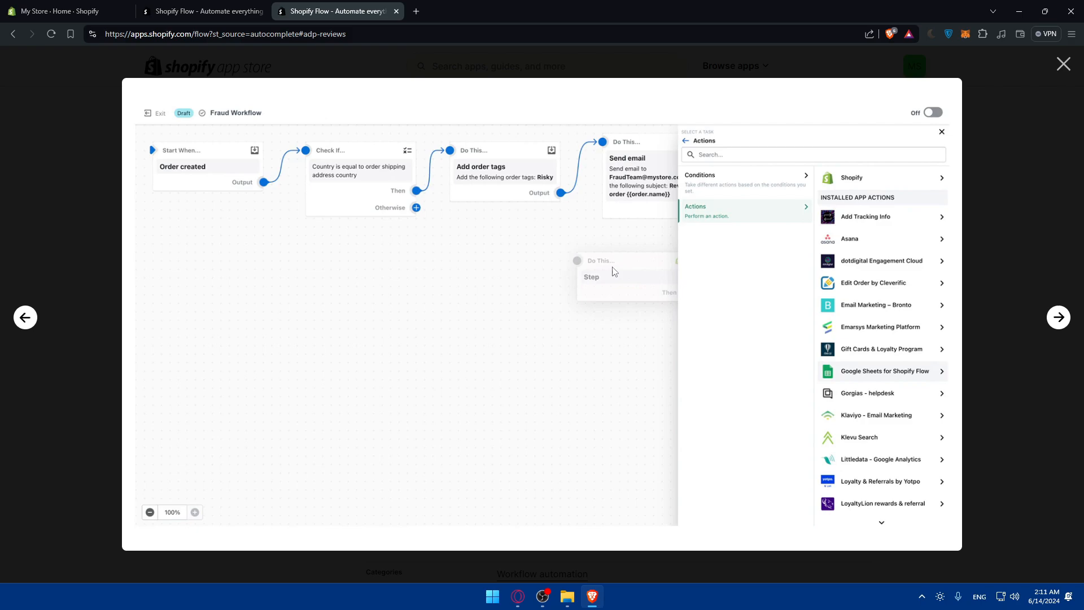